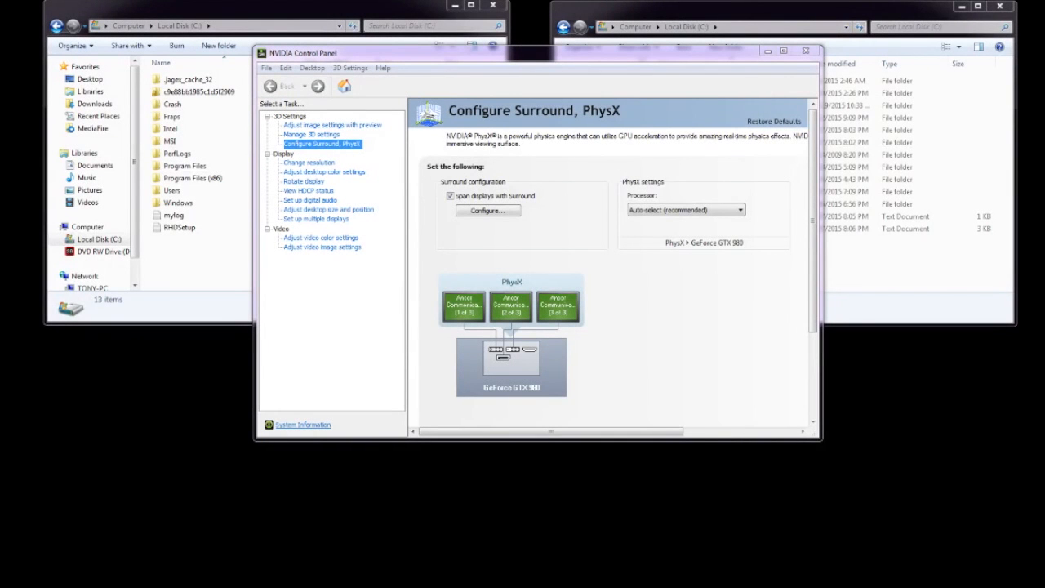
pyautogui.moveTo(183, 554)
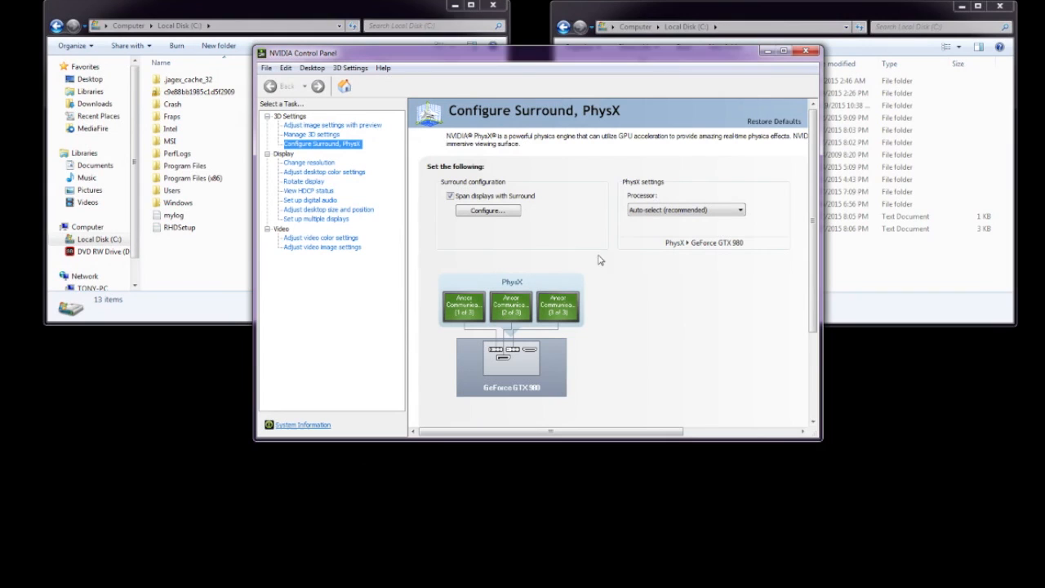
# - Drag the NVIDIA Control Panel window slightly down and to the left
pyautogui.moveTo(531, 52); pyautogui.dragTo(531, 68)
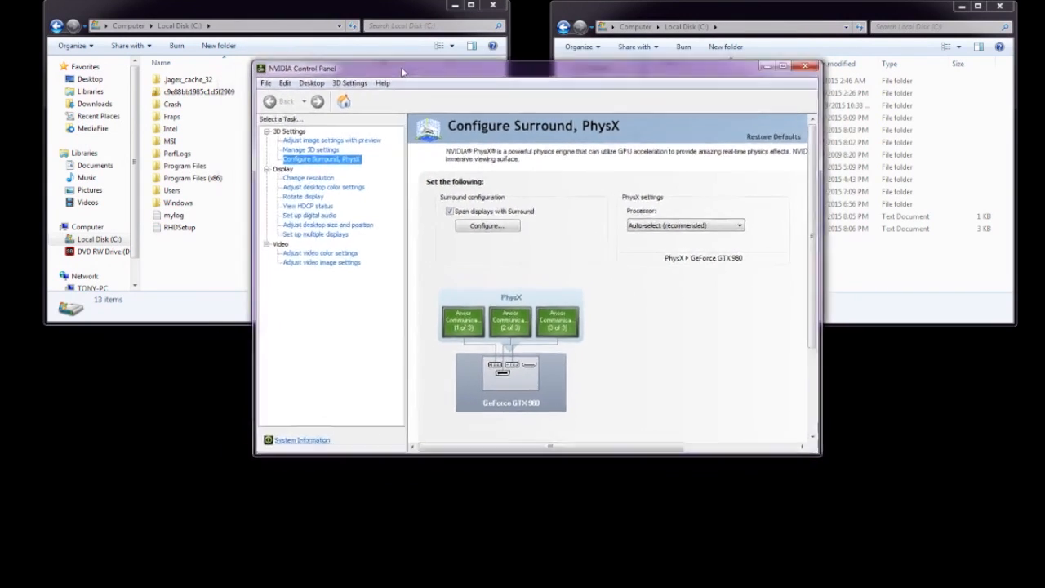
pyautogui.moveTo(400, 69); pyautogui.dragTo(363, 90)
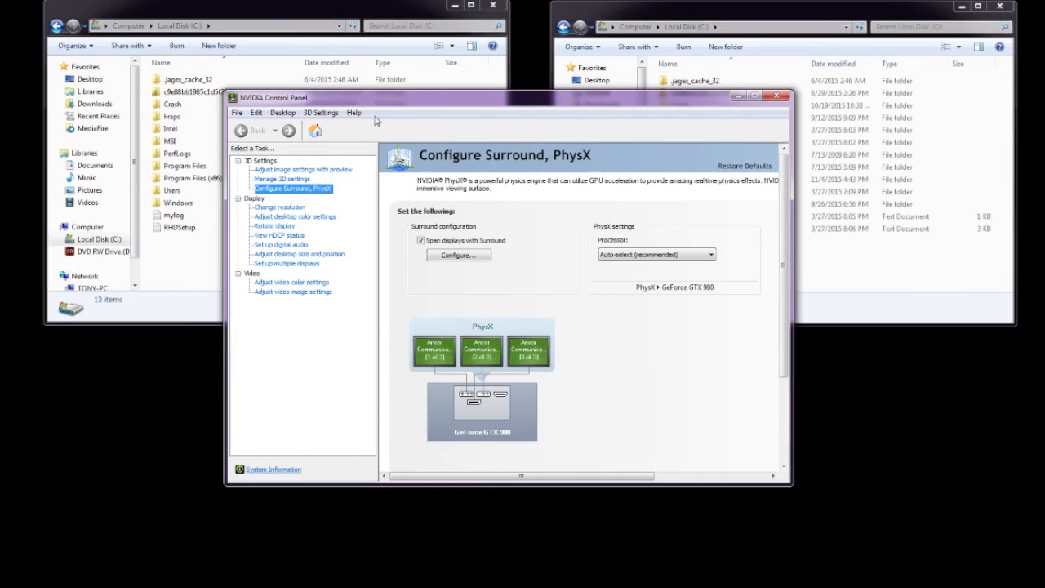
pyautogui.moveTo(373, 118)
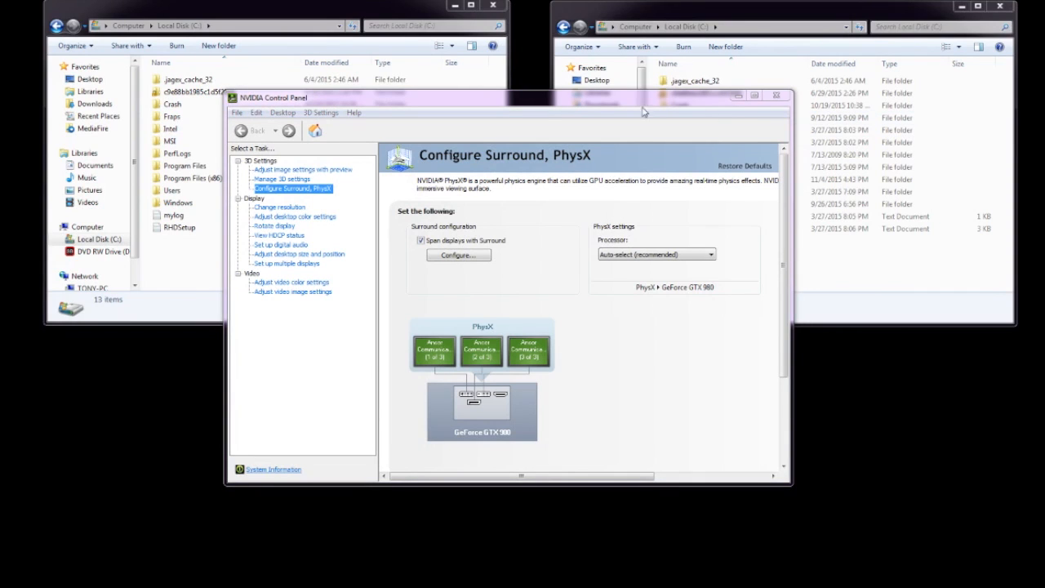
pyautogui.moveTo(495, 117)
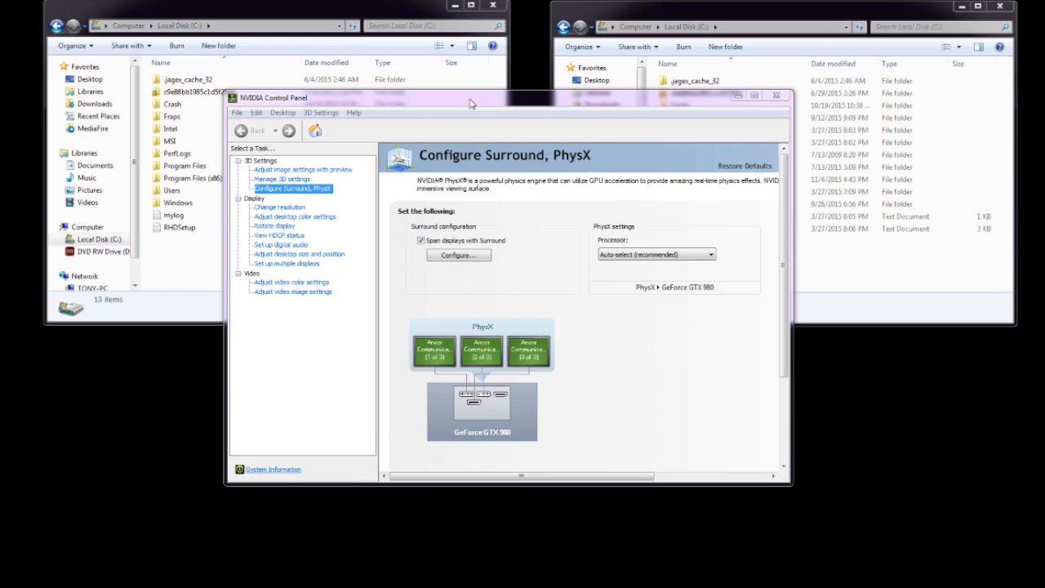
pyautogui.moveTo(511, 264)
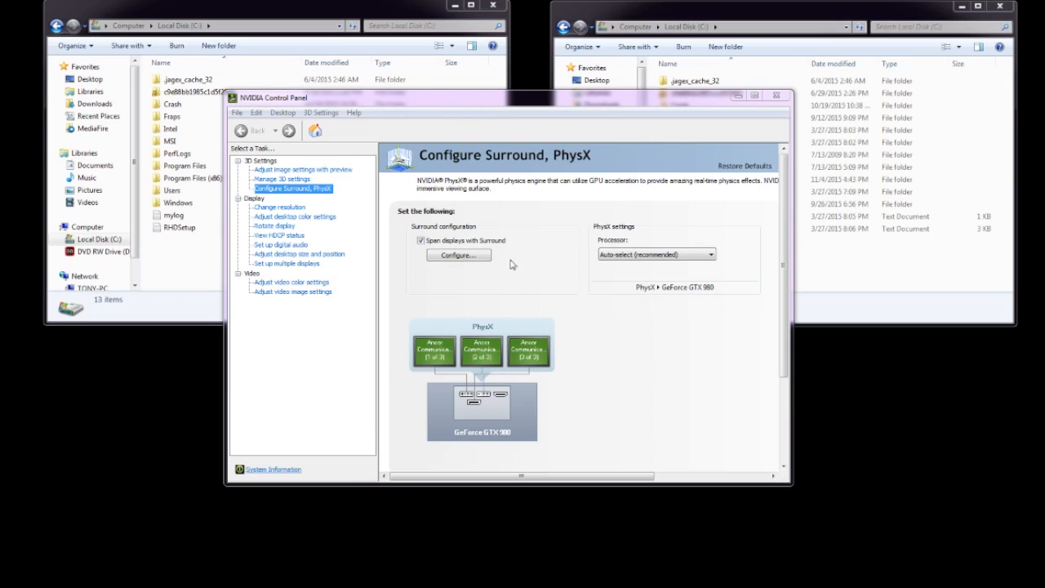
pyautogui.moveTo(275, 105)
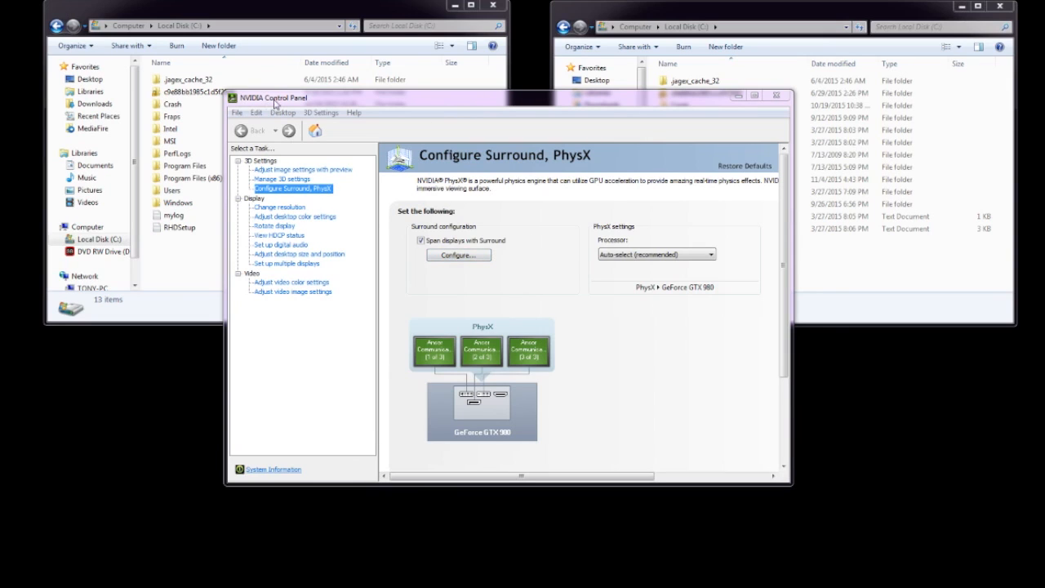
pyautogui.moveTo(453, 286)
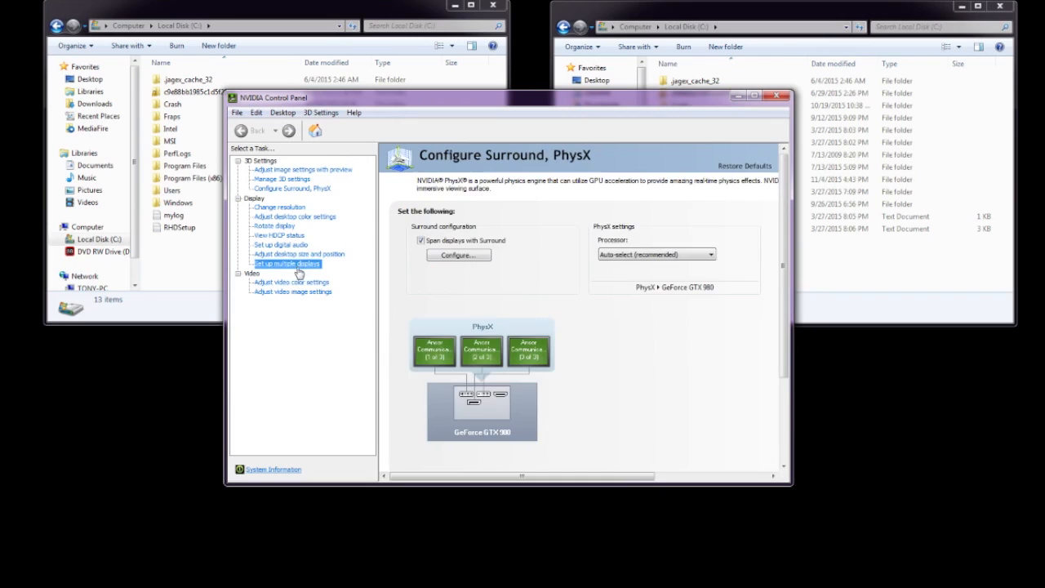
pyautogui.click(292, 188)
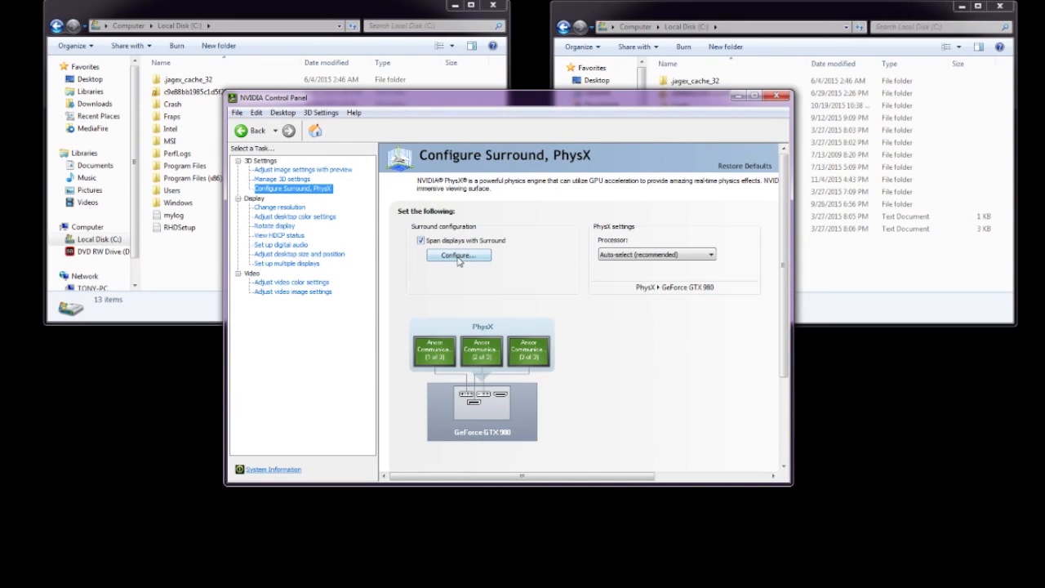
pyautogui.click(458, 256)
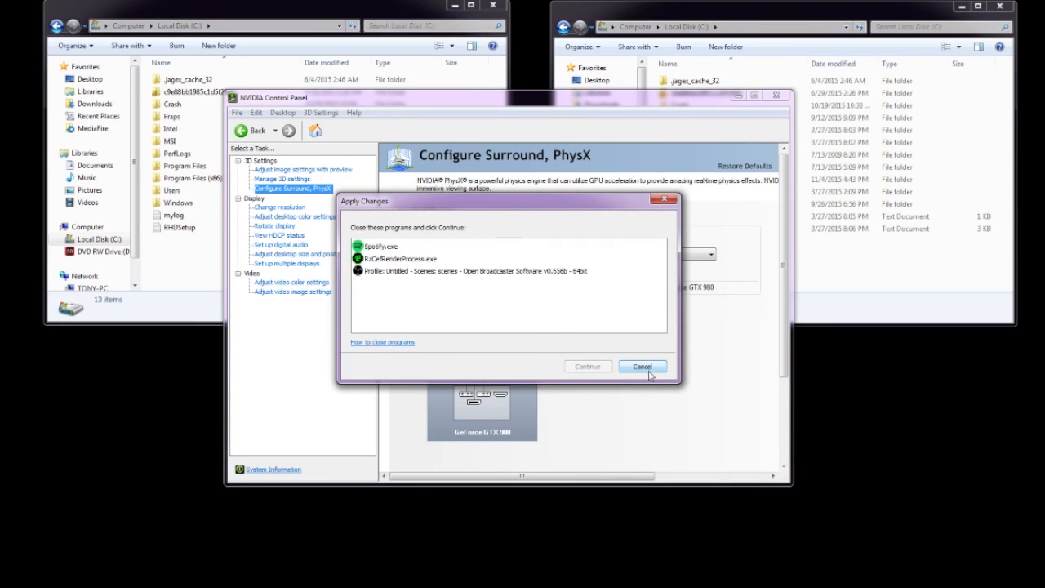
pyautogui.click(643, 366)
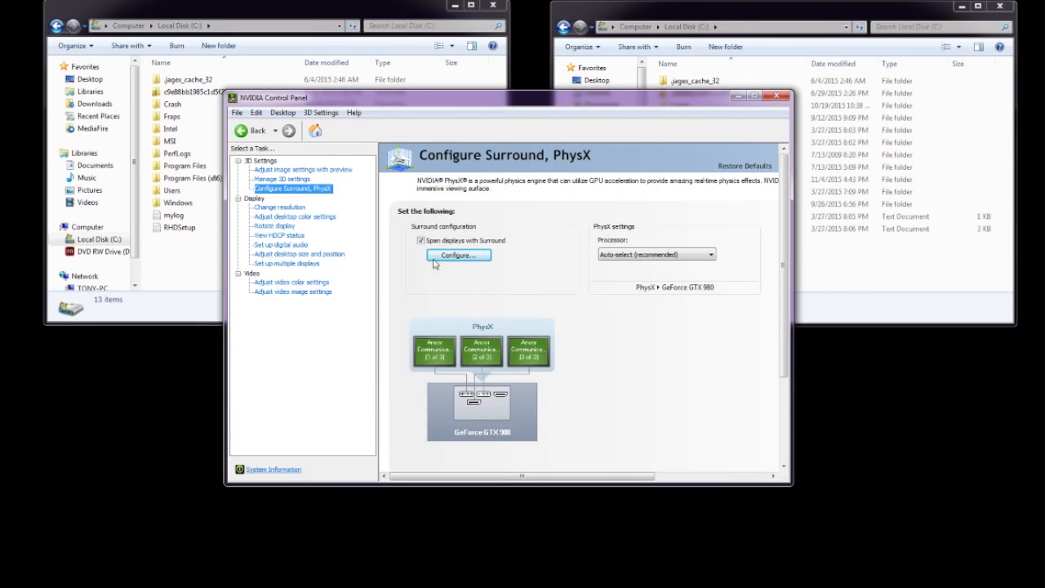
pyautogui.moveTo(584, 295)
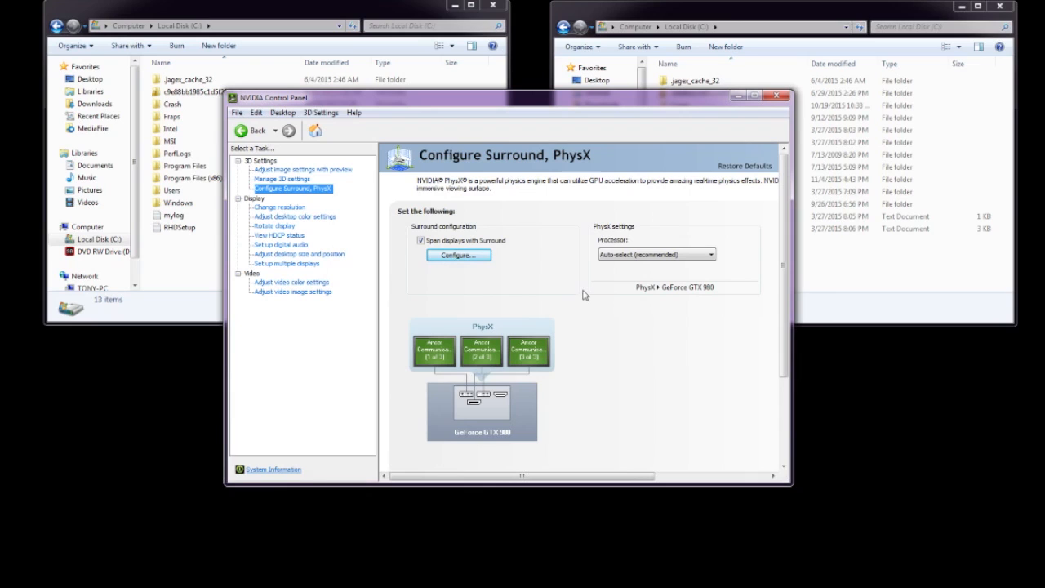
pyautogui.moveTo(507, 394)
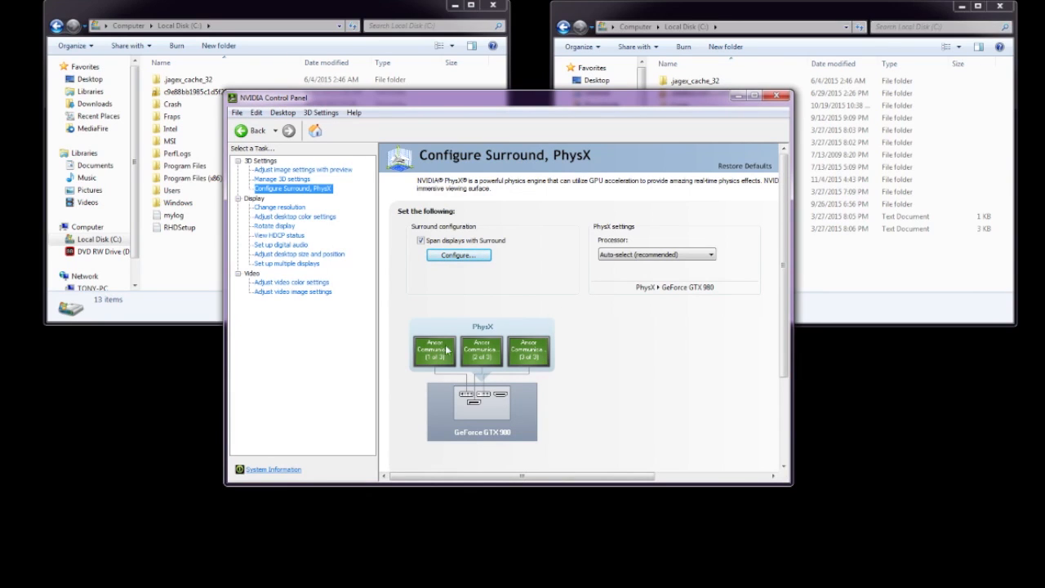
pyautogui.scroll(-3)
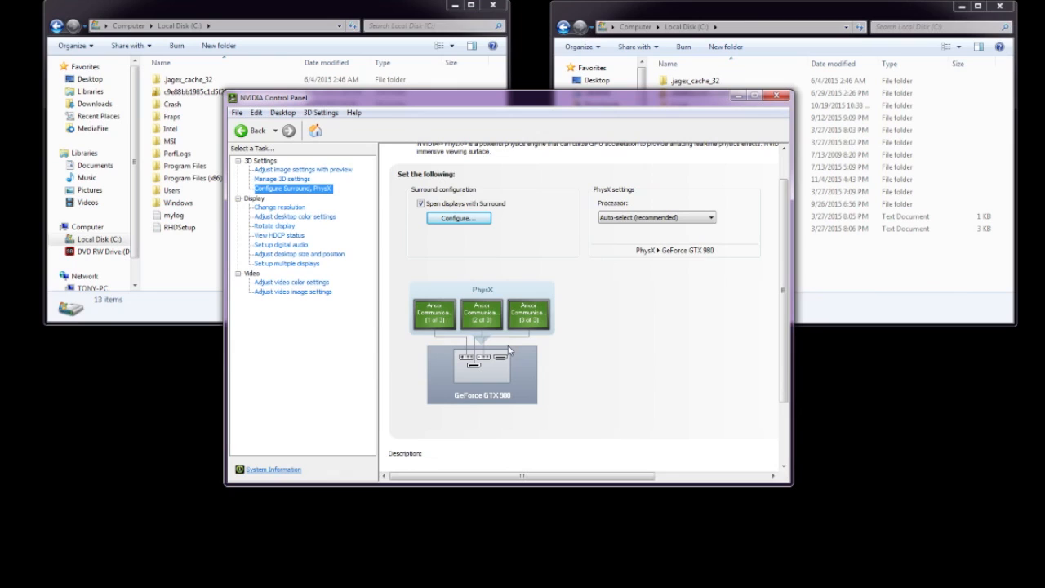
pyautogui.moveTo(507, 373)
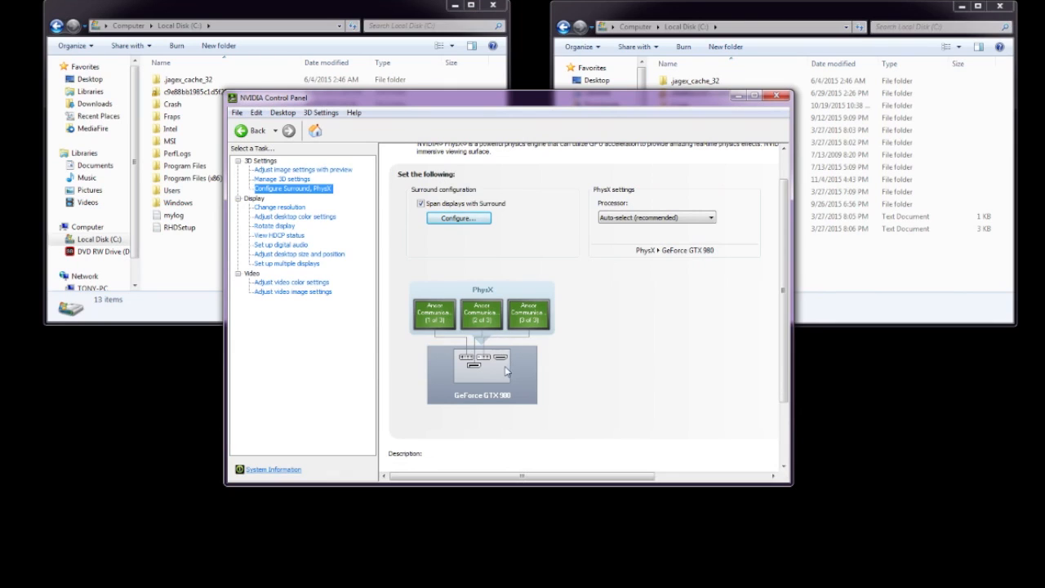
pyautogui.moveTo(500, 370)
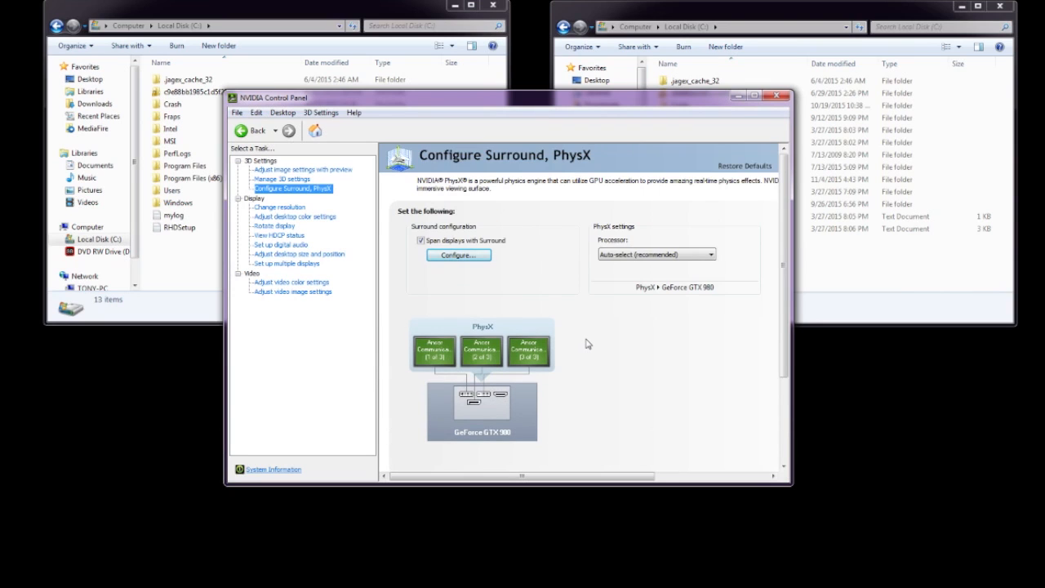
pyautogui.moveTo(591, 345)
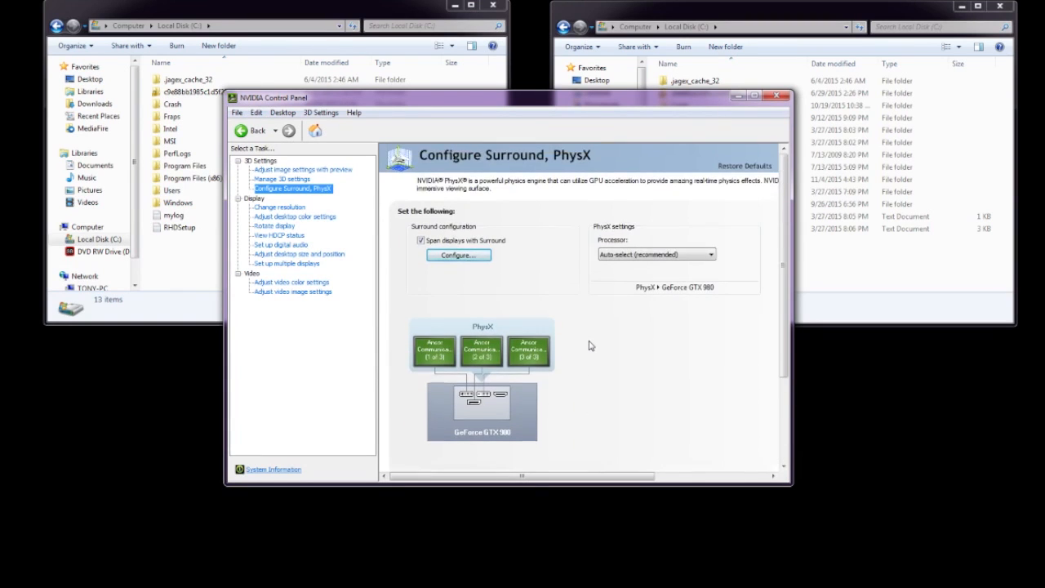
pyautogui.moveTo(557, 200)
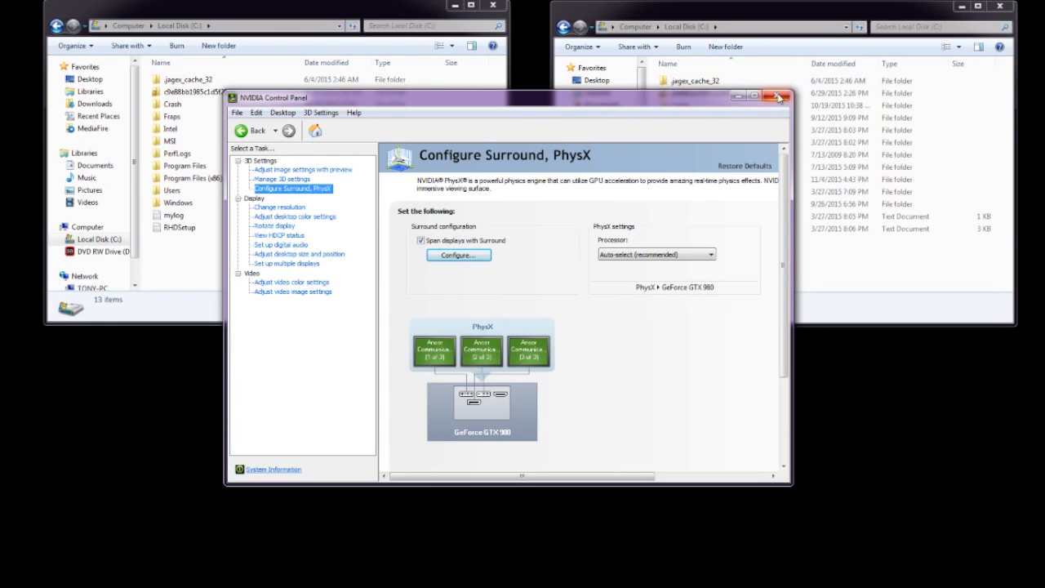
# - Close NVIDIA Control Panel and browse Program Files (x86) through common to Fallout4
pyautogui.click(776, 97)
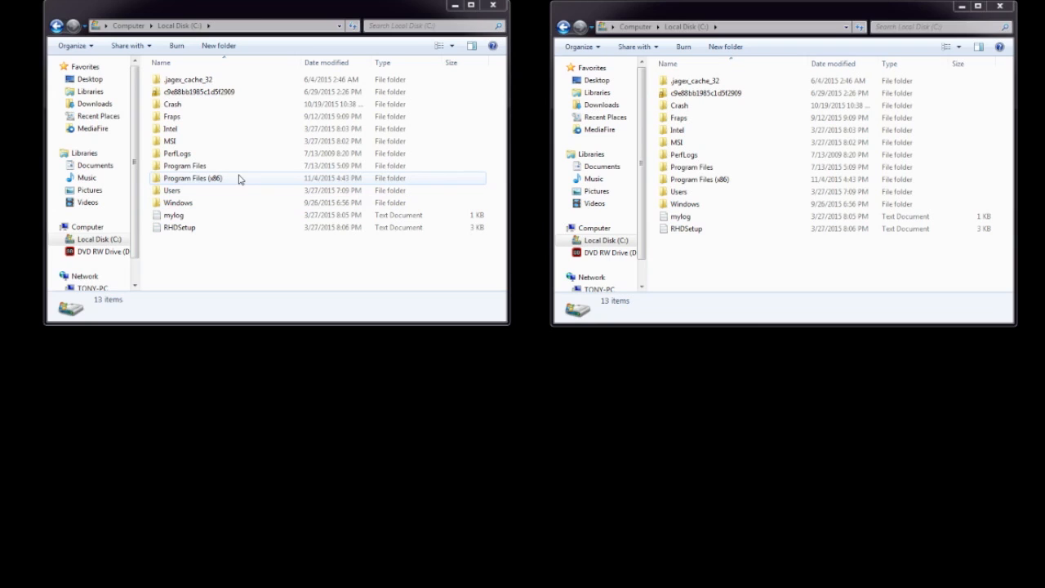
pyautogui.moveTo(202, 183)
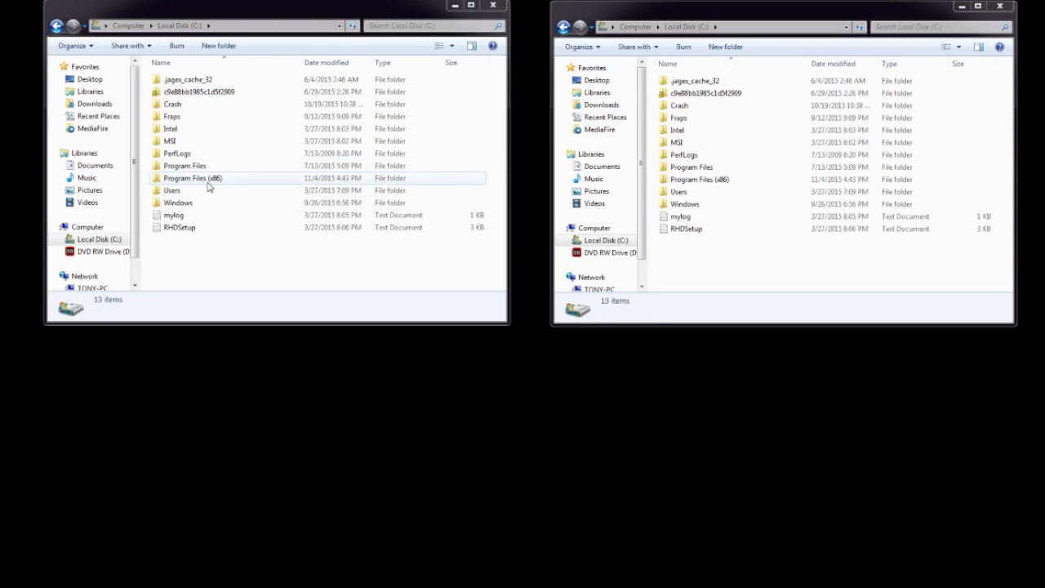
pyautogui.doubleClick(193, 178)
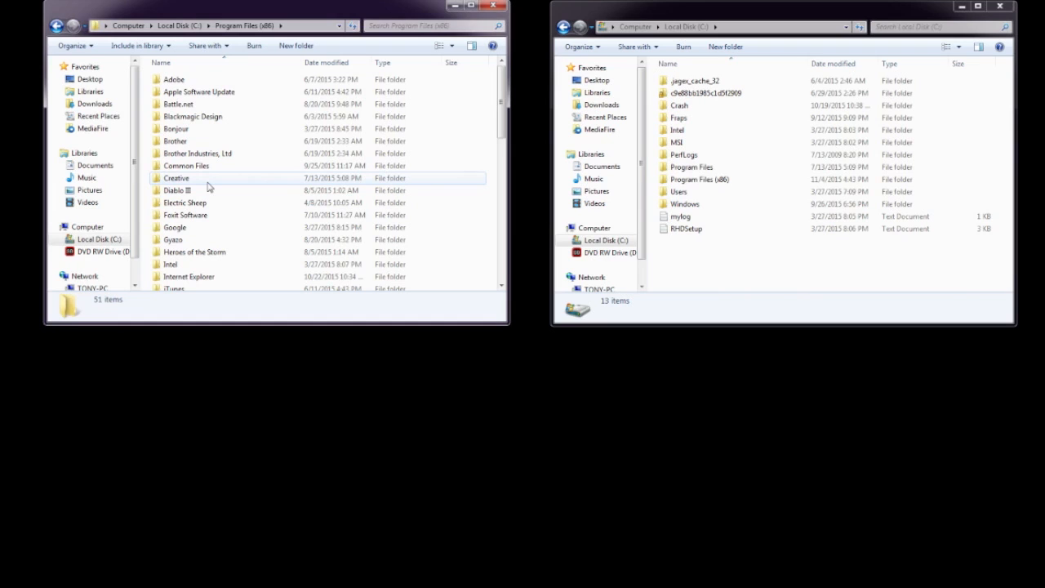
pyautogui.scroll(-3)
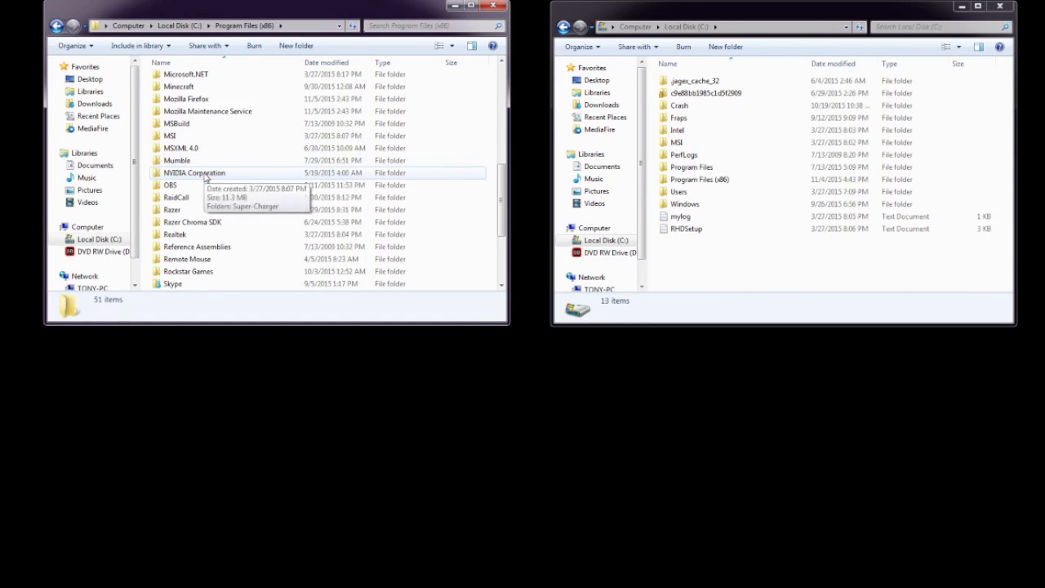
pyautogui.scroll(-3)
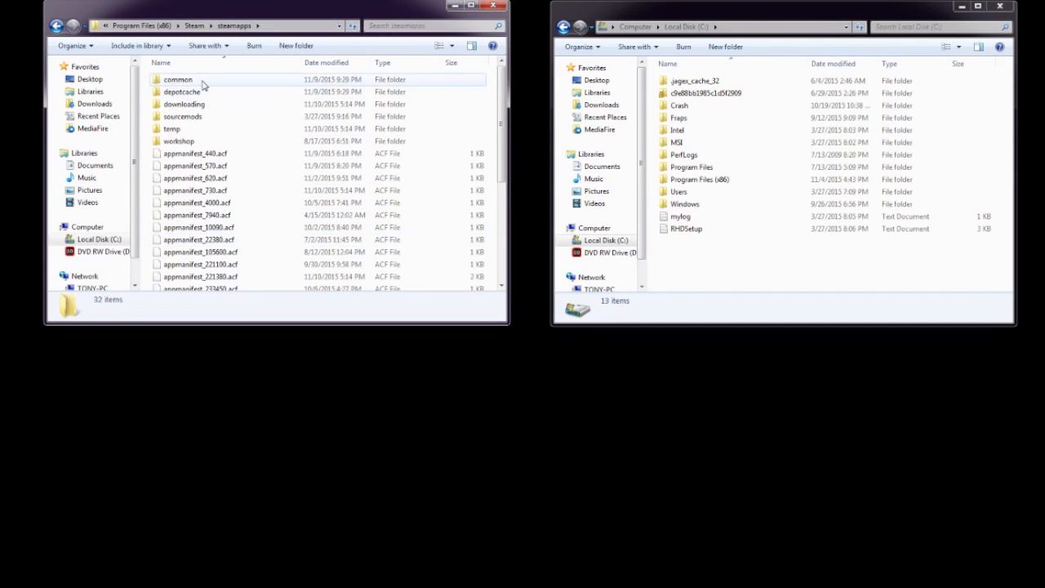
pyautogui.doubleClick(177, 79)
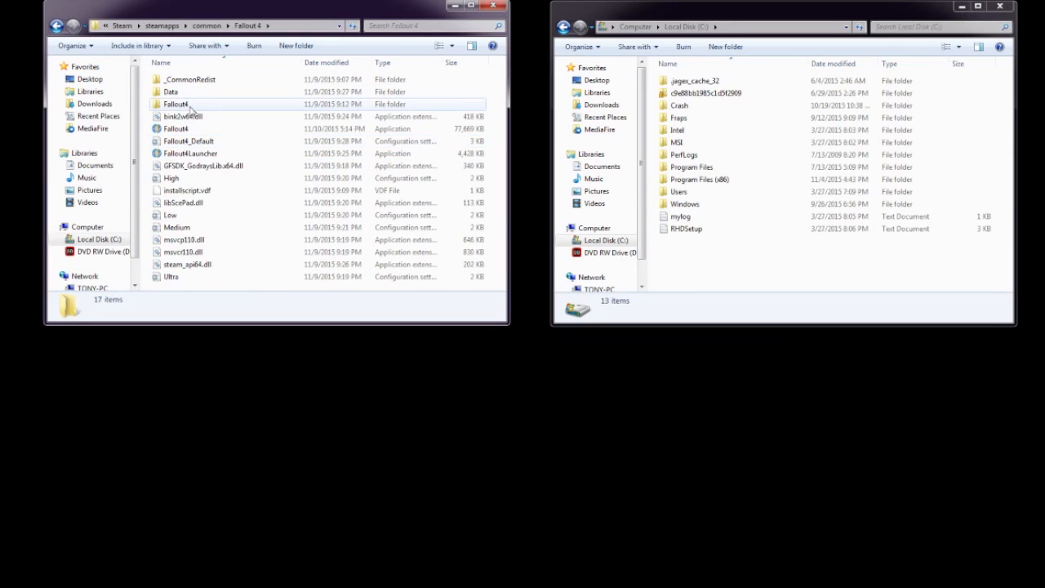
pyautogui.click(176, 104)
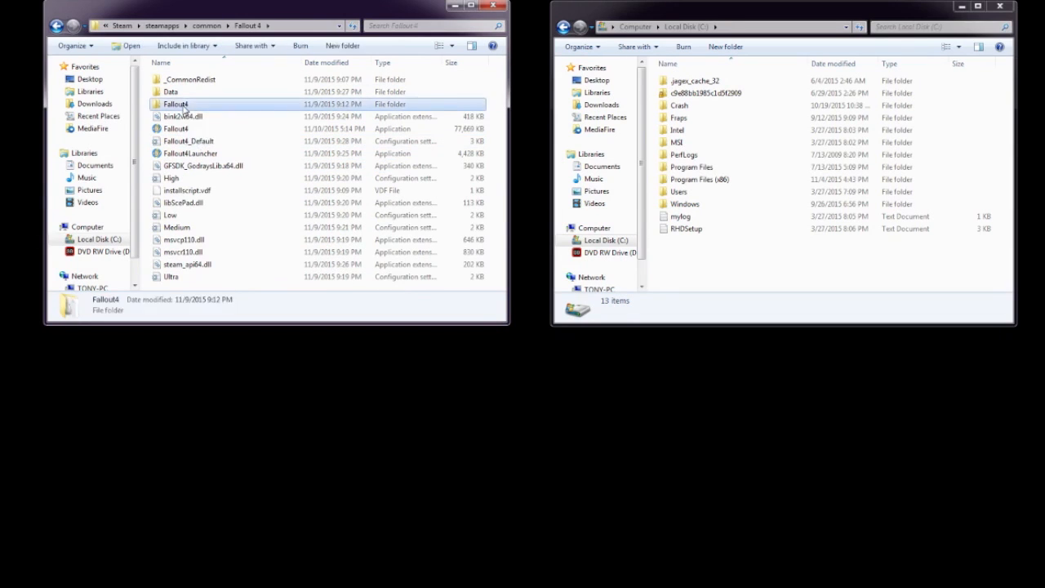
pyautogui.doubleClick(175, 103)
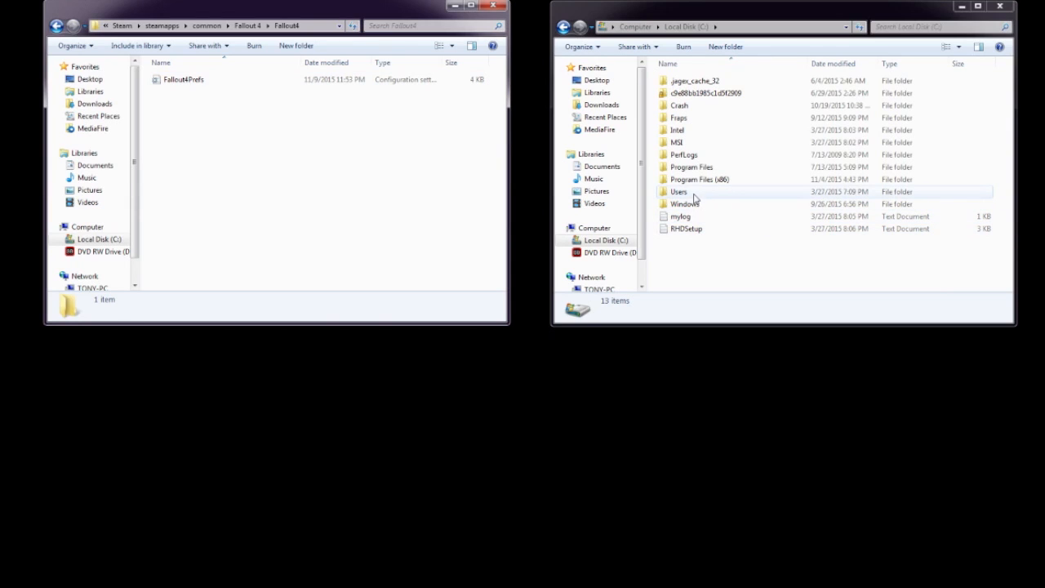
# - In the right window, go through Users, the user profile, My Documents and My Games
pyautogui.doubleClick(679, 191)
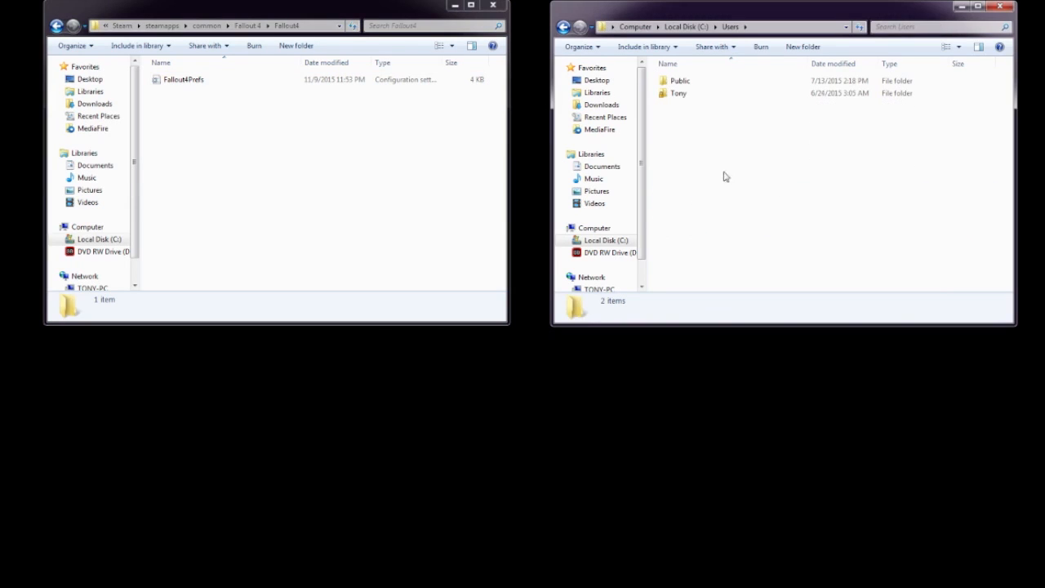
pyautogui.doubleClick(678, 93)
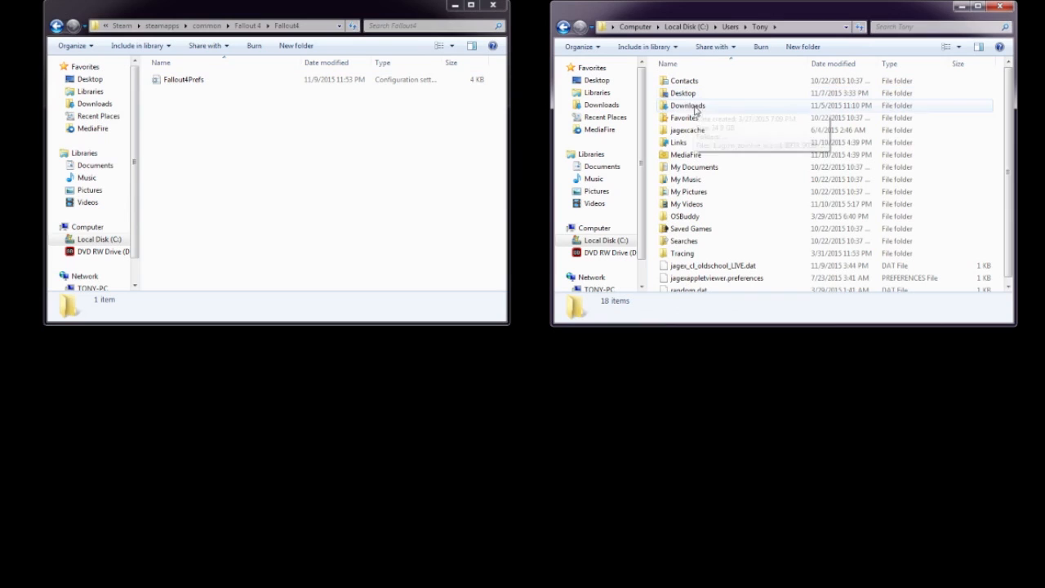
pyautogui.moveTo(716, 130)
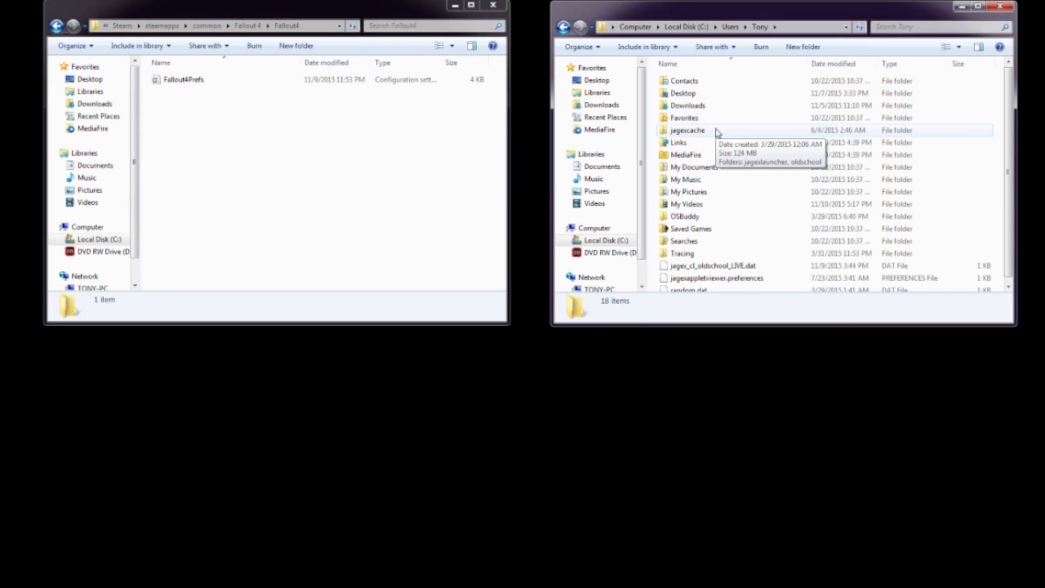
pyautogui.moveTo(685, 154)
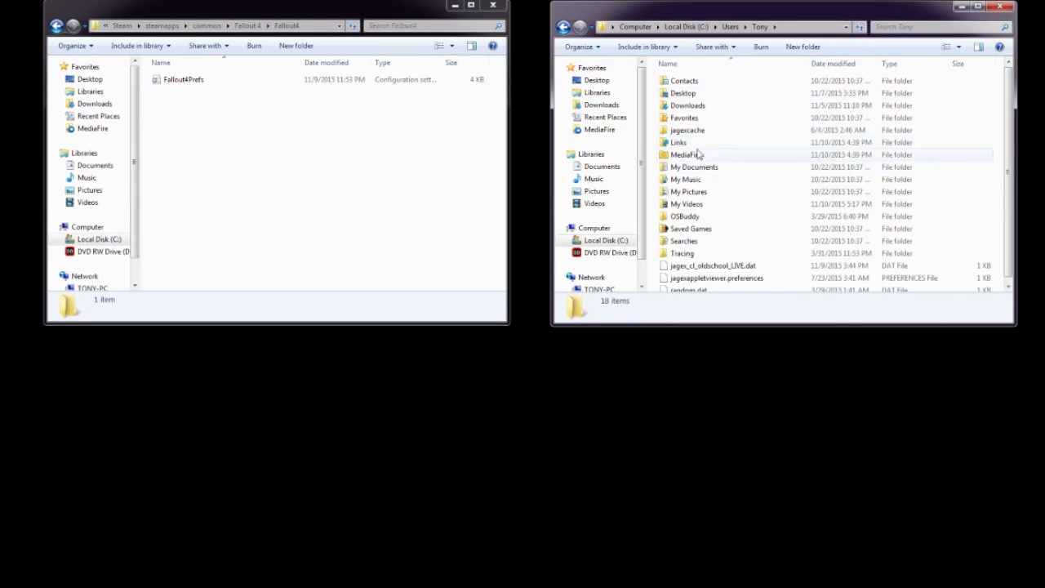
pyautogui.doubleClick(694, 166)
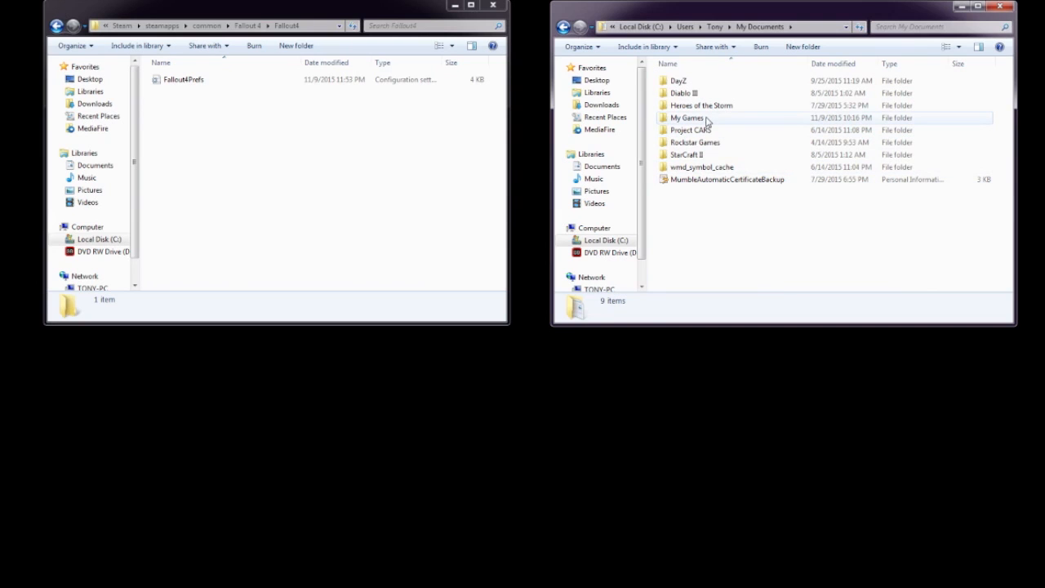
pyautogui.doubleClick(685, 118)
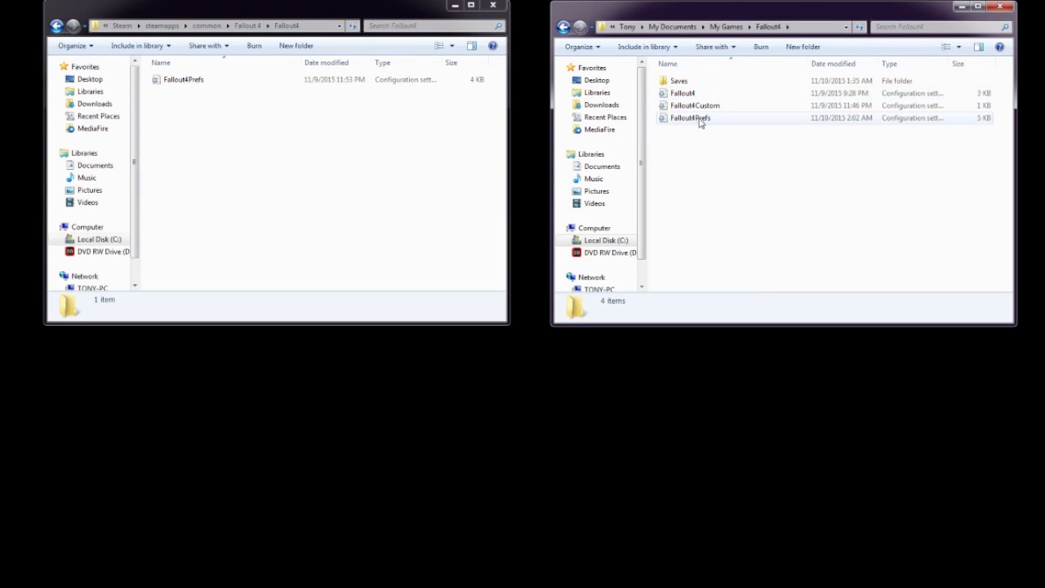
# - Open the game-folder and My Games Fallout4Prefs files side by side in Notepad
pyautogui.click(183, 79)
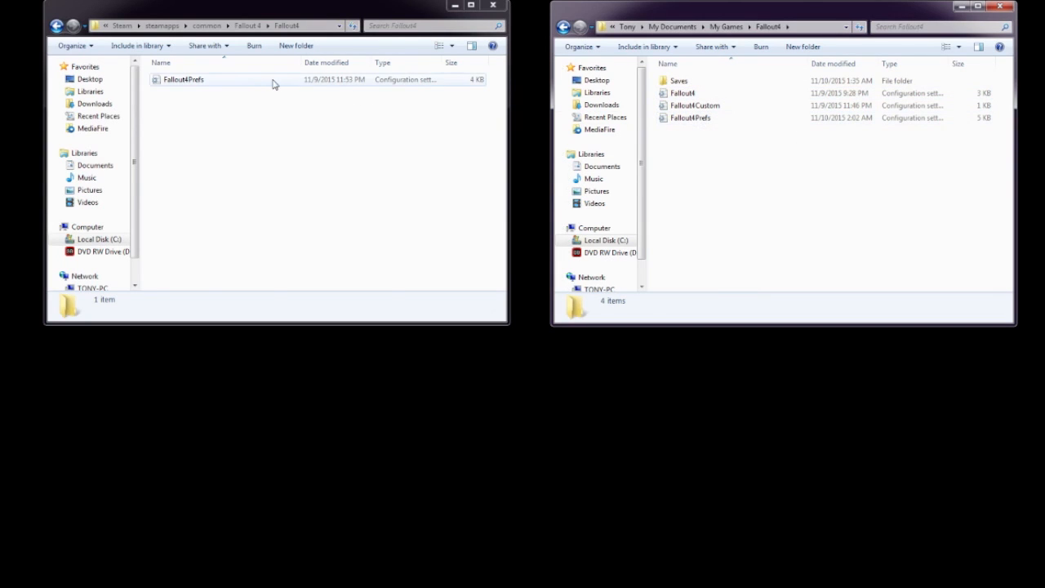
pyautogui.click(183, 79)
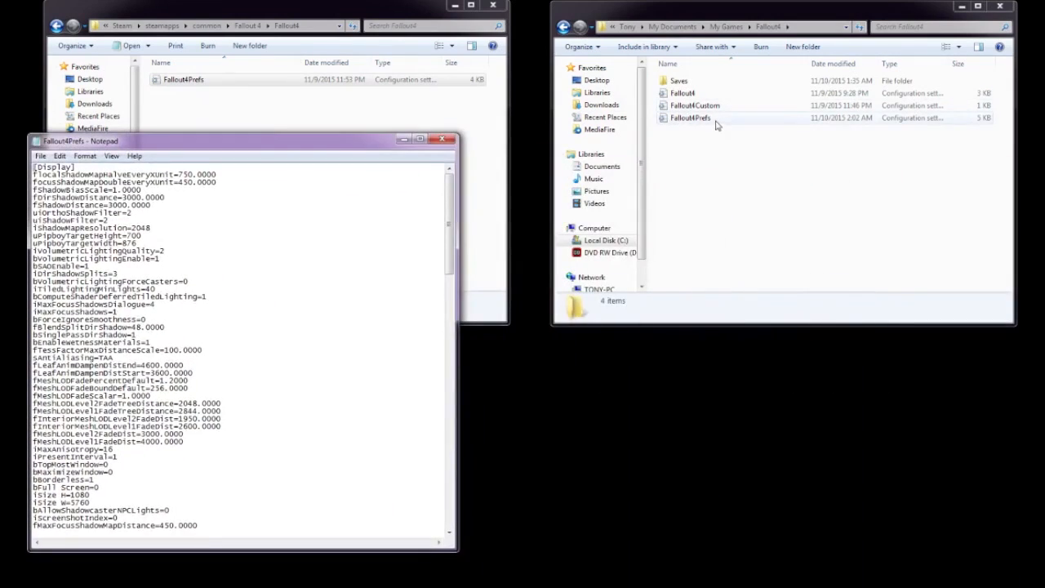
pyautogui.doubleClick(689, 118)
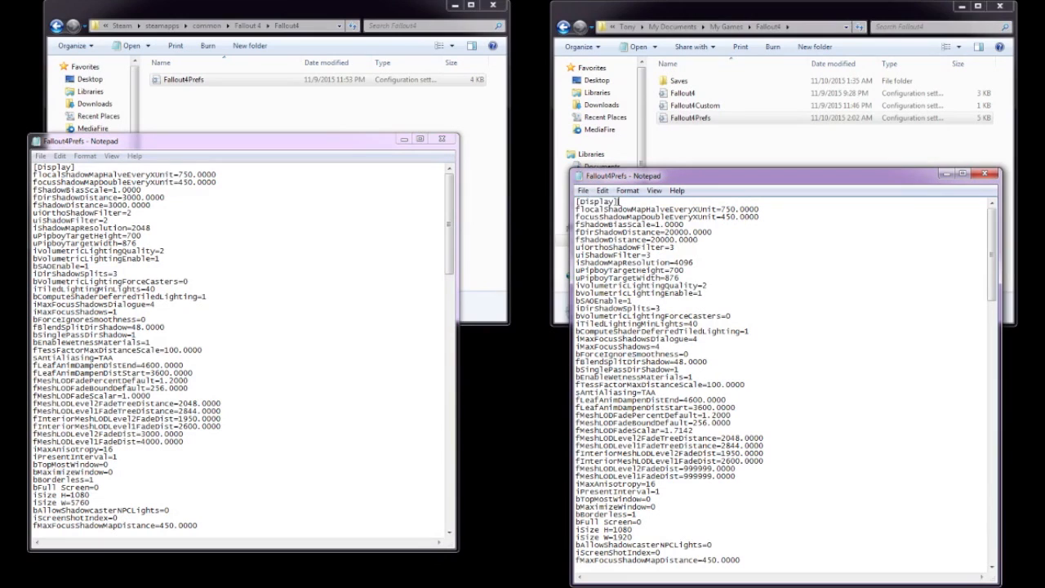
pyautogui.doubleClick(597, 201)
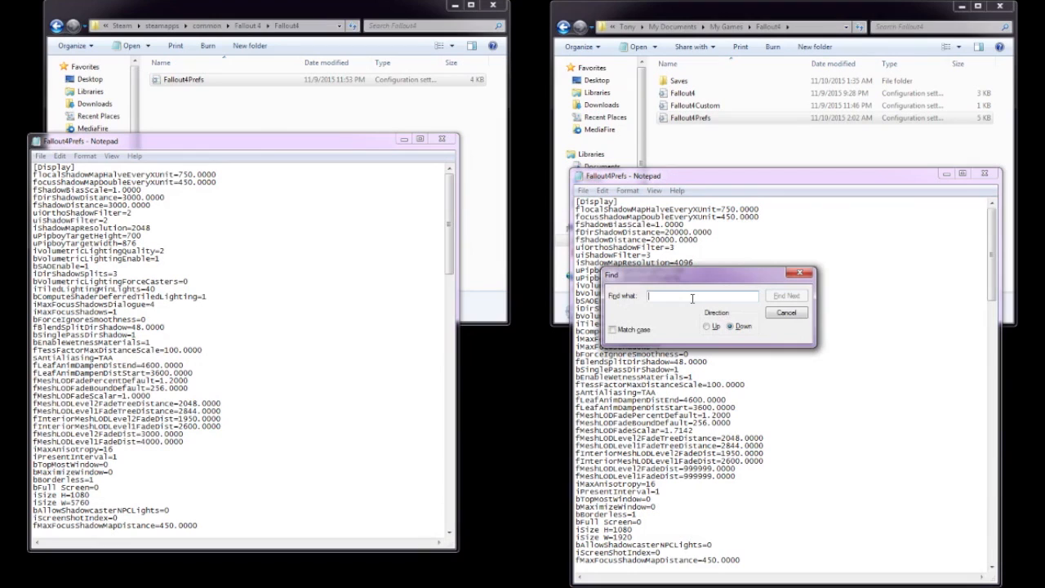
# - Search the My Games Fallout4Prefs for 'is' to locate the iSize setting
pyautogui.write('is')
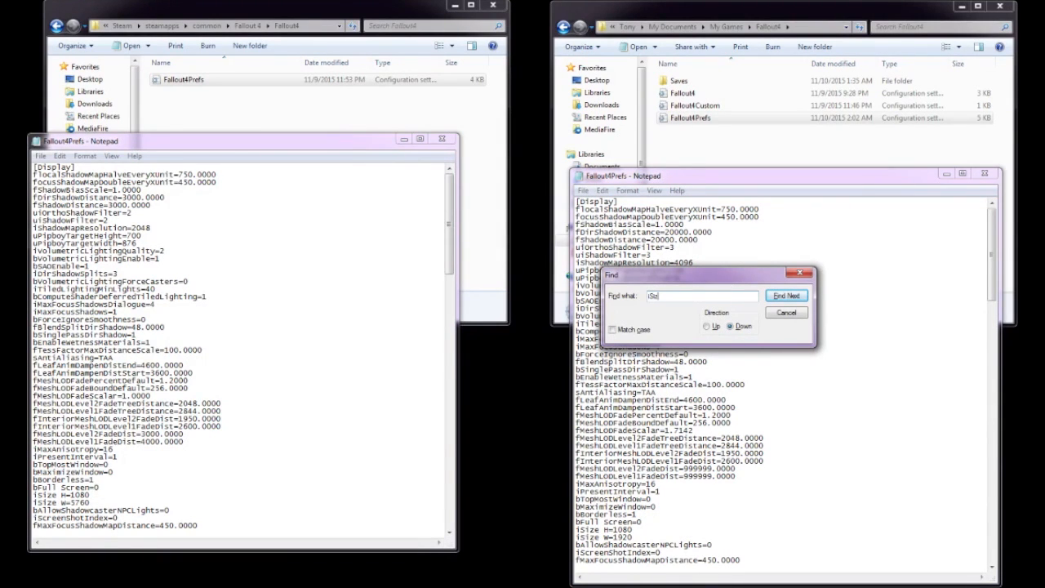
pyautogui.click(785, 296)
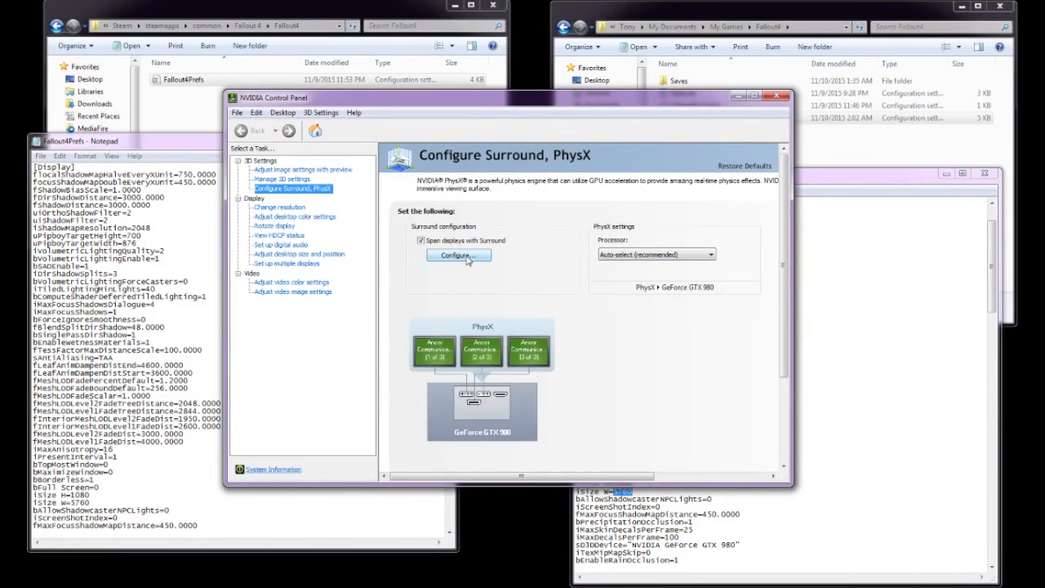
pyautogui.moveTo(496, 406)
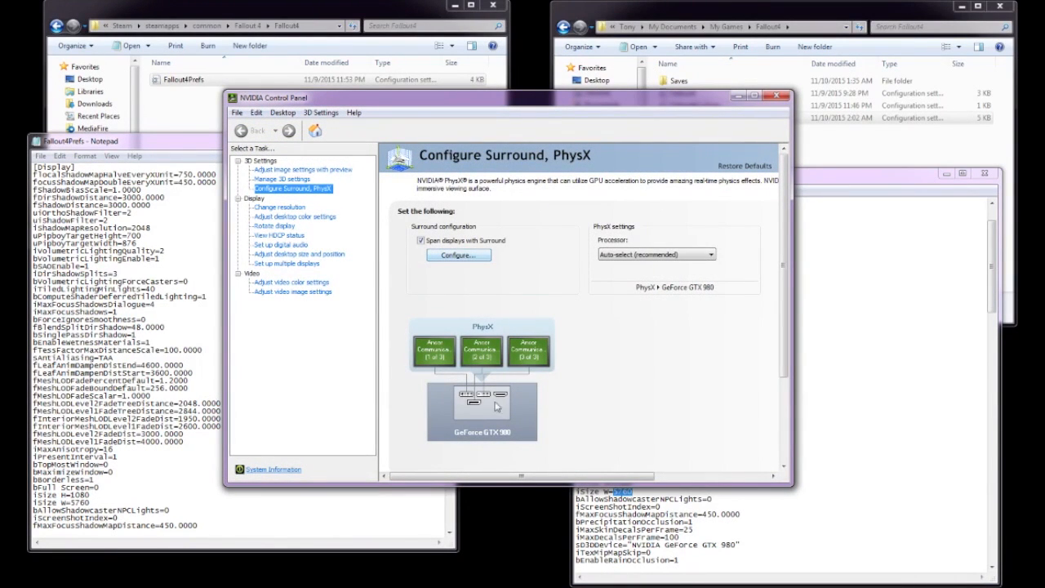
pyautogui.moveTo(583, 288)
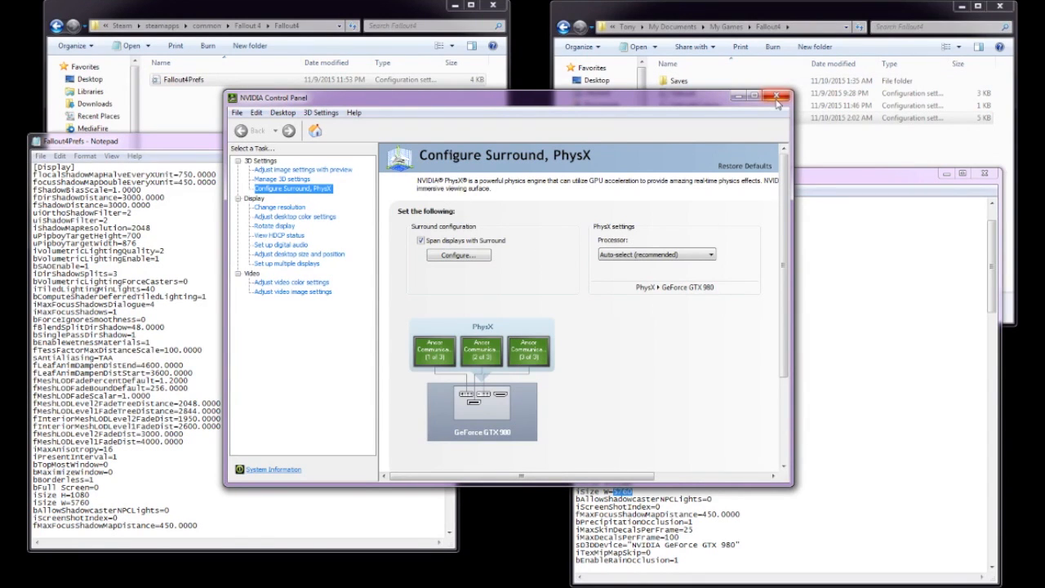
# - Close NVIDIA Control Panel after reviewing the three-display Surround setup
pyautogui.click(776, 96)
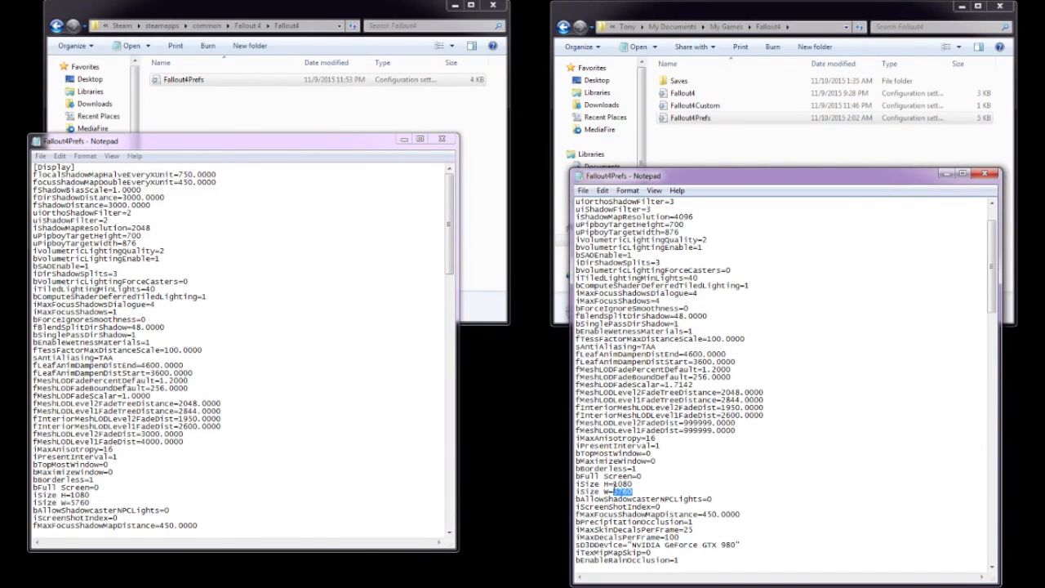
pyautogui.scroll(-3)
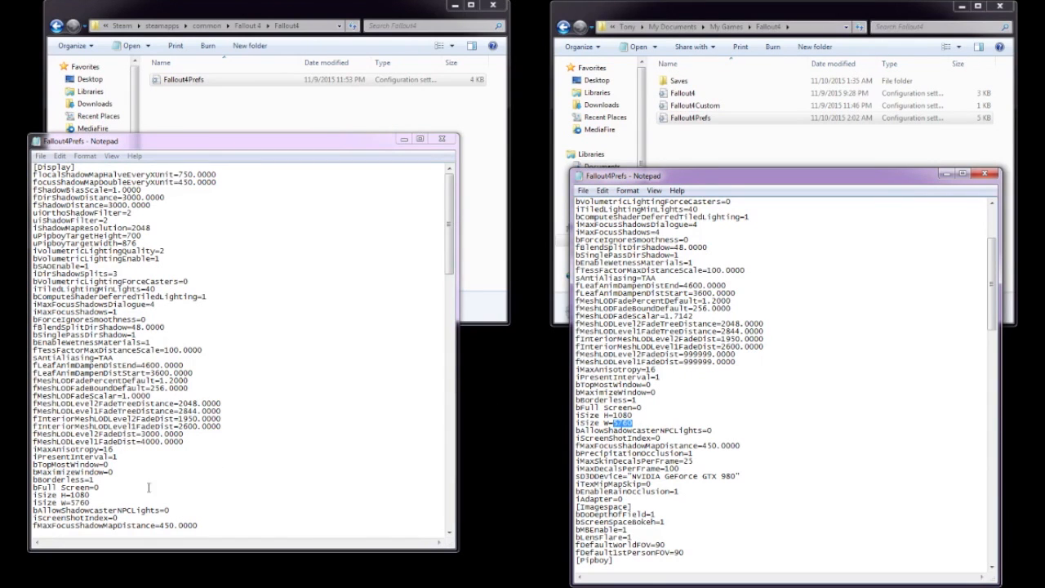
pyautogui.scroll(-3)
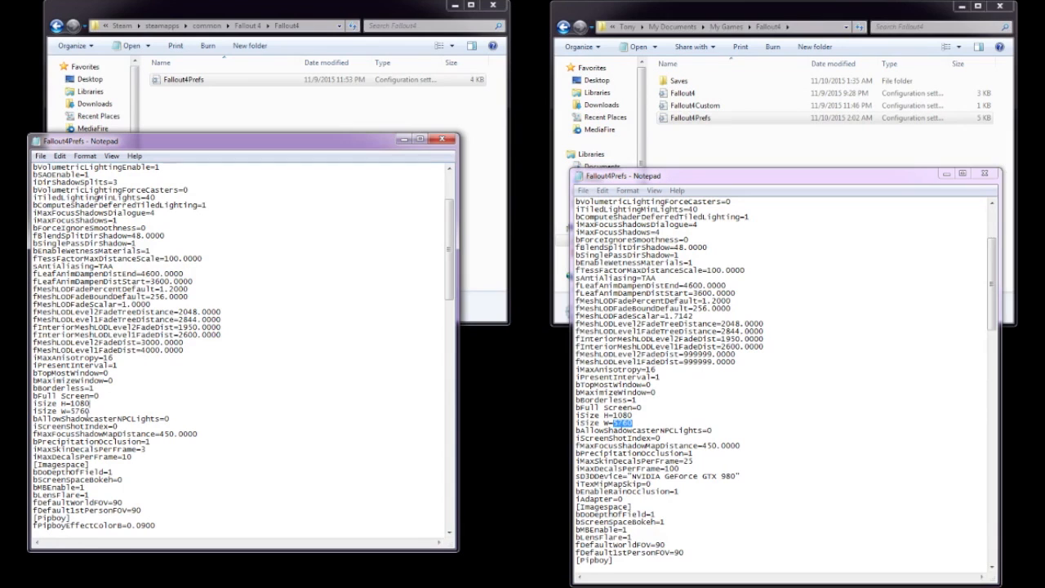
pyautogui.moveTo(255, 175)
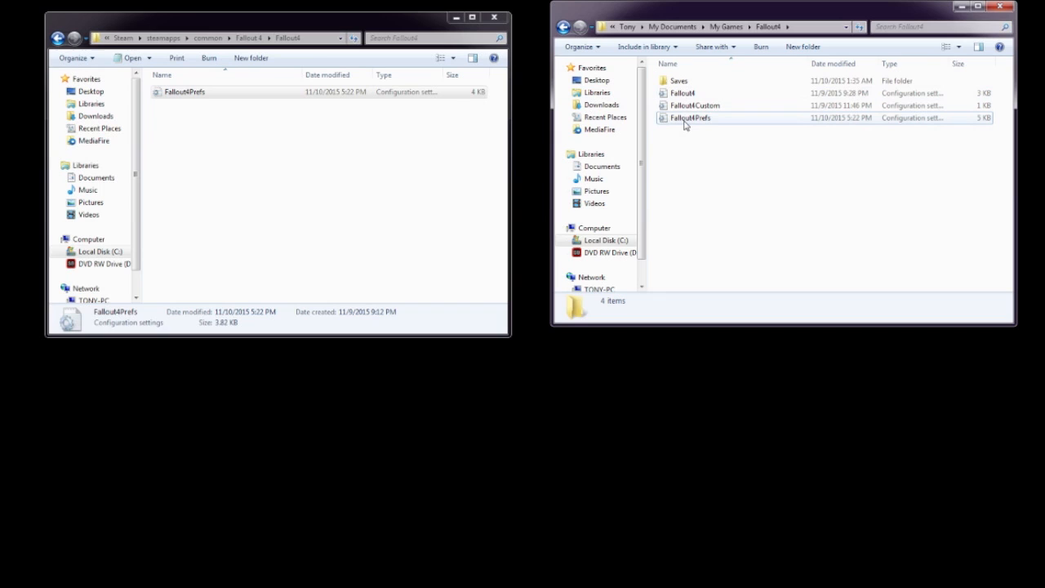
pyautogui.moveTo(688, 118)
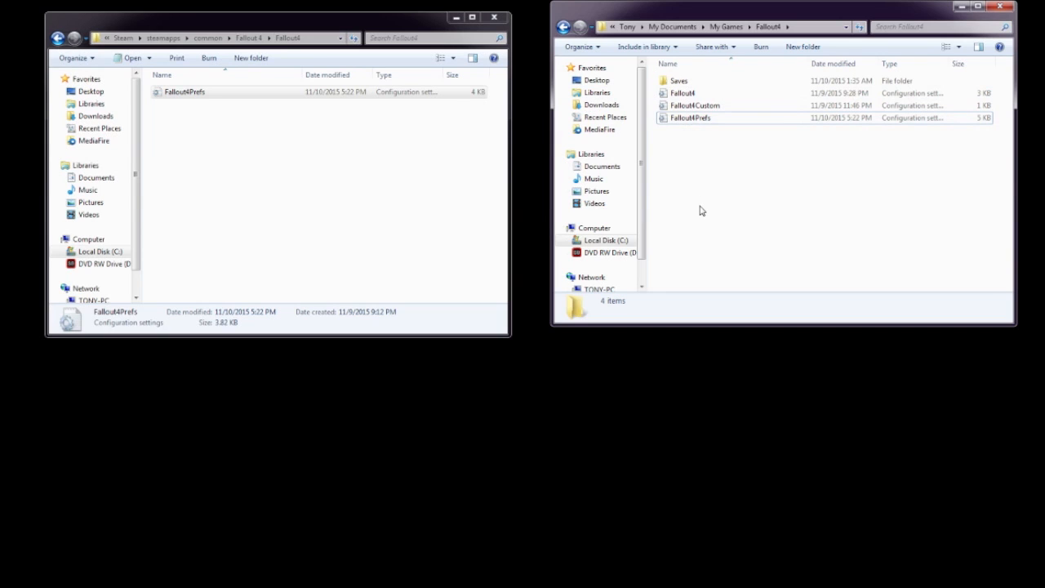
pyautogui.moveTo(652, 141)
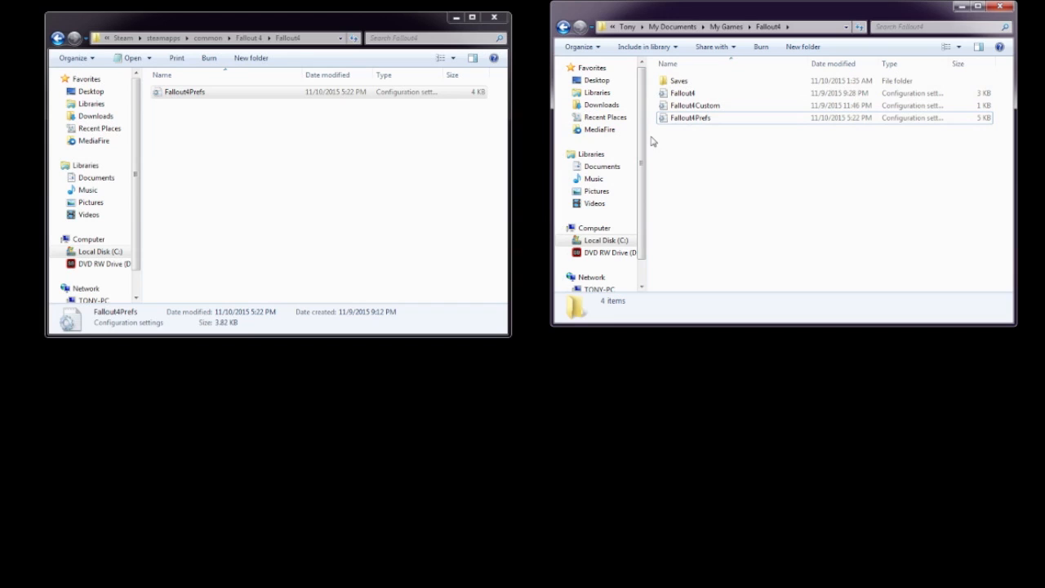
pyautogui.moveTo(705, 170)
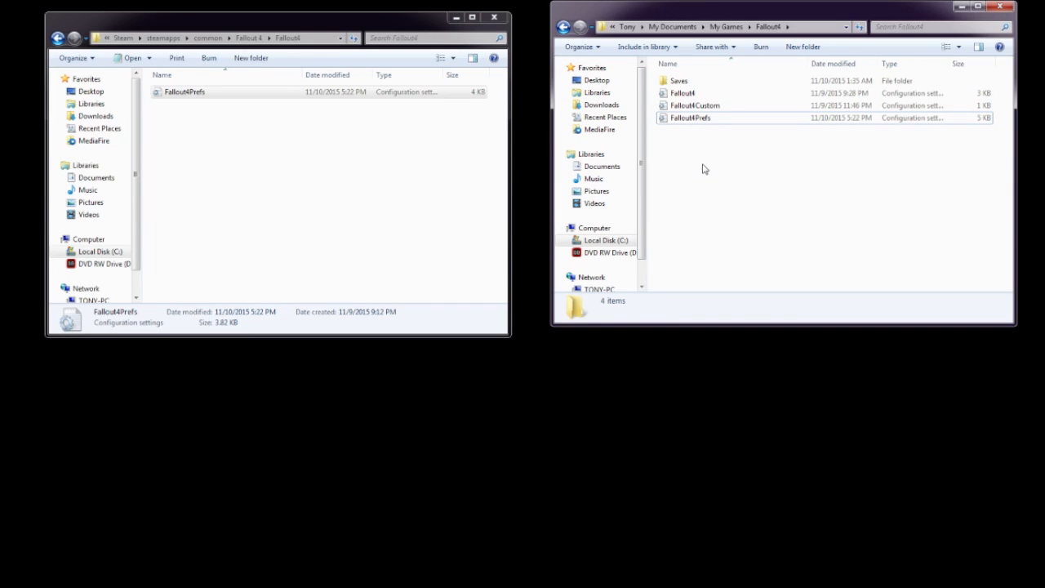
pyautogui.moveTo(662, 160)
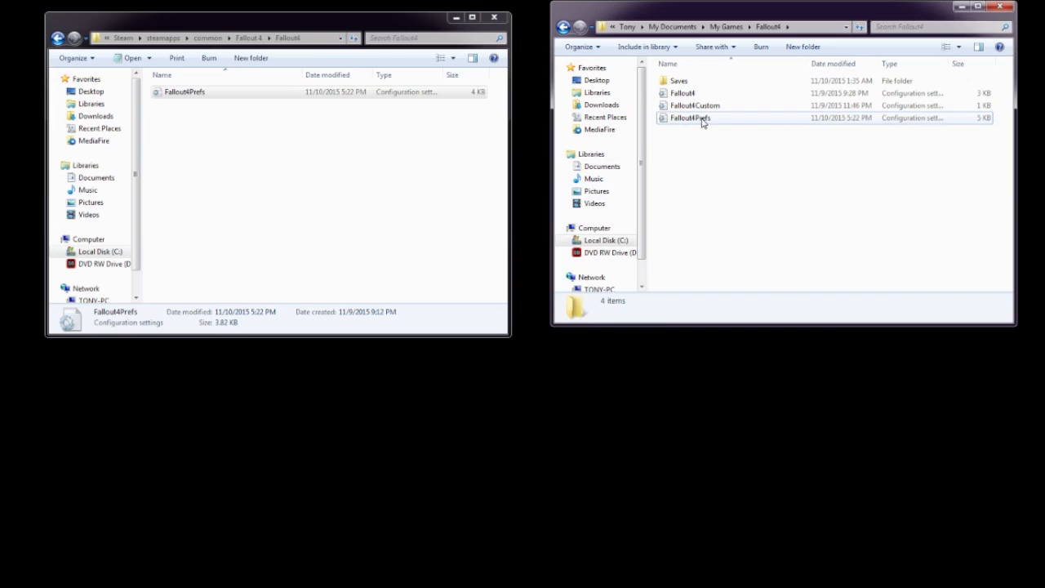
pyautogui.doubleClick(690, 117)
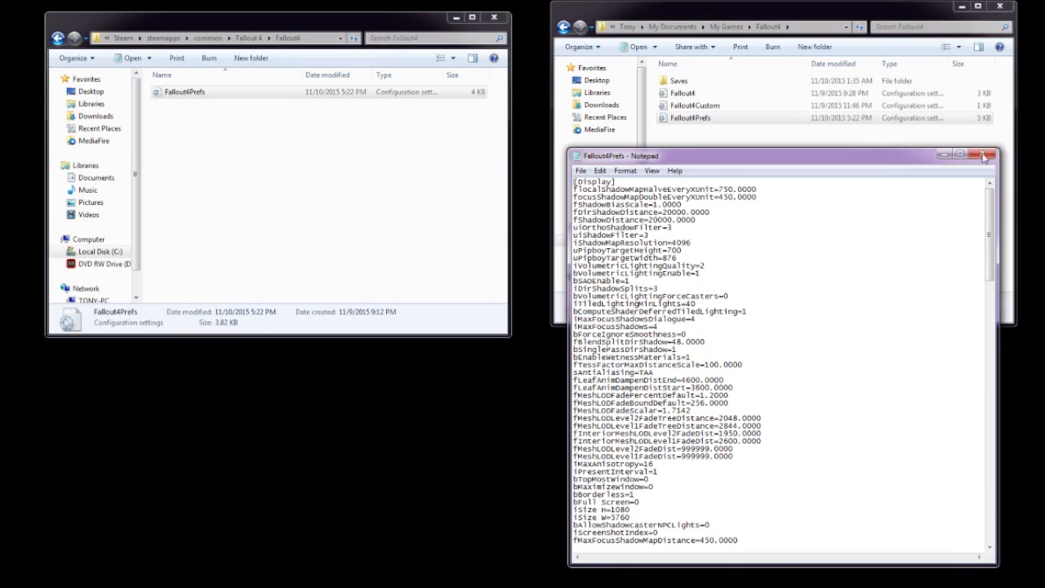
pyautogui.click(985, 155)
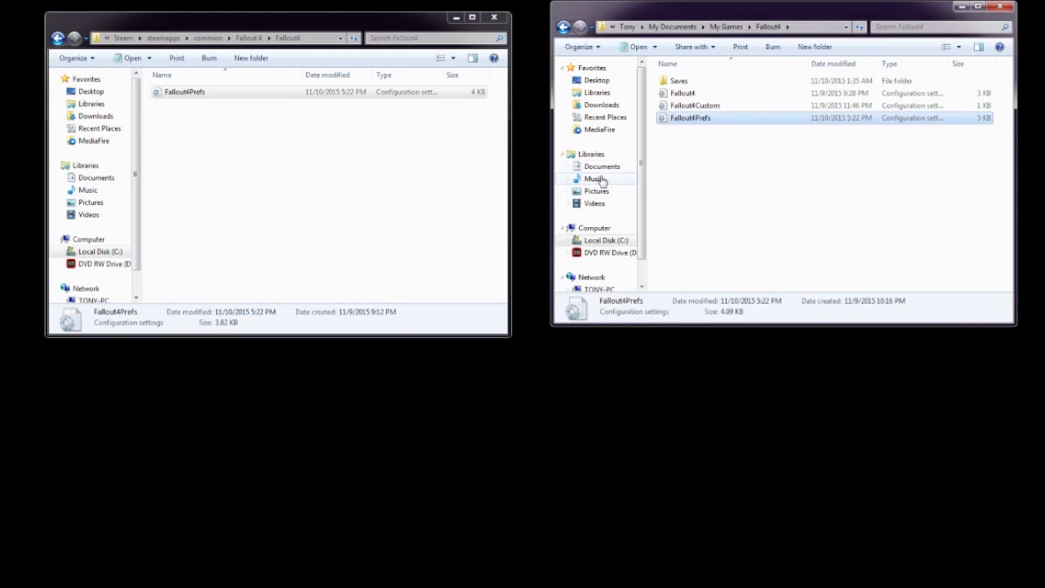
pyautogui.moveTo(661, 165)
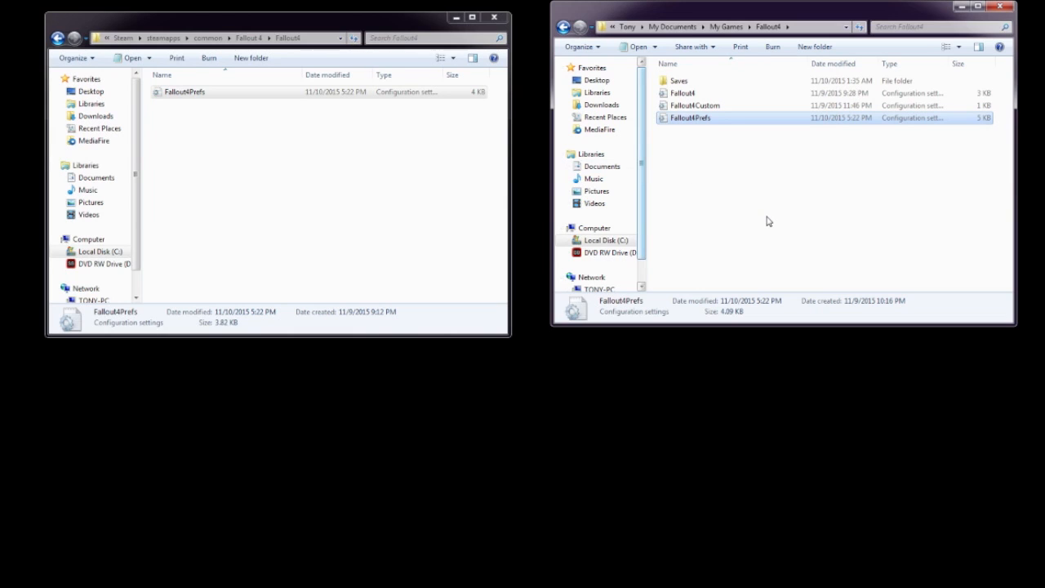
pyautogui.moveTo(808, 253)
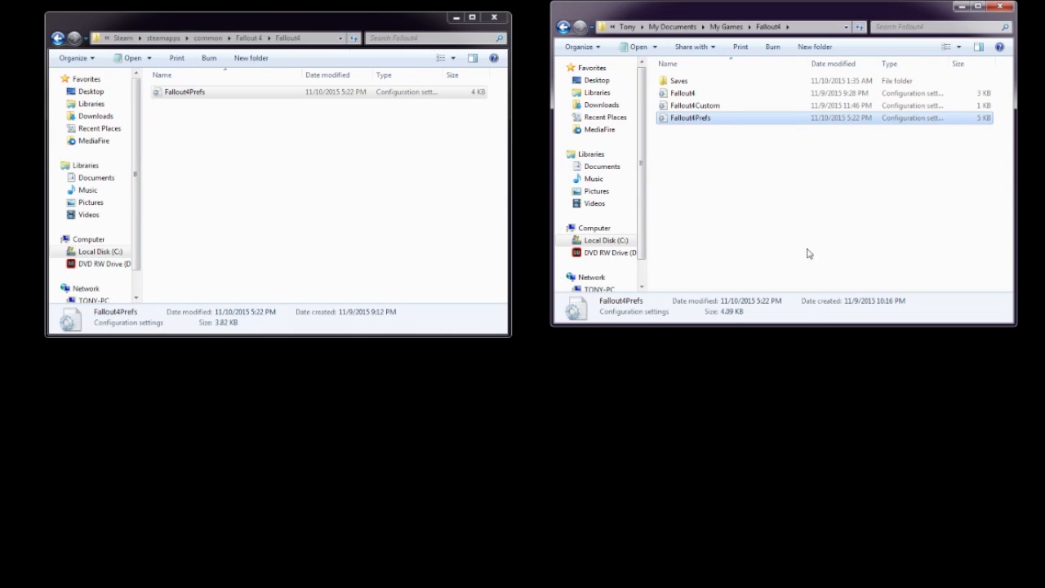
pyautogui.moveTo(794, 329)
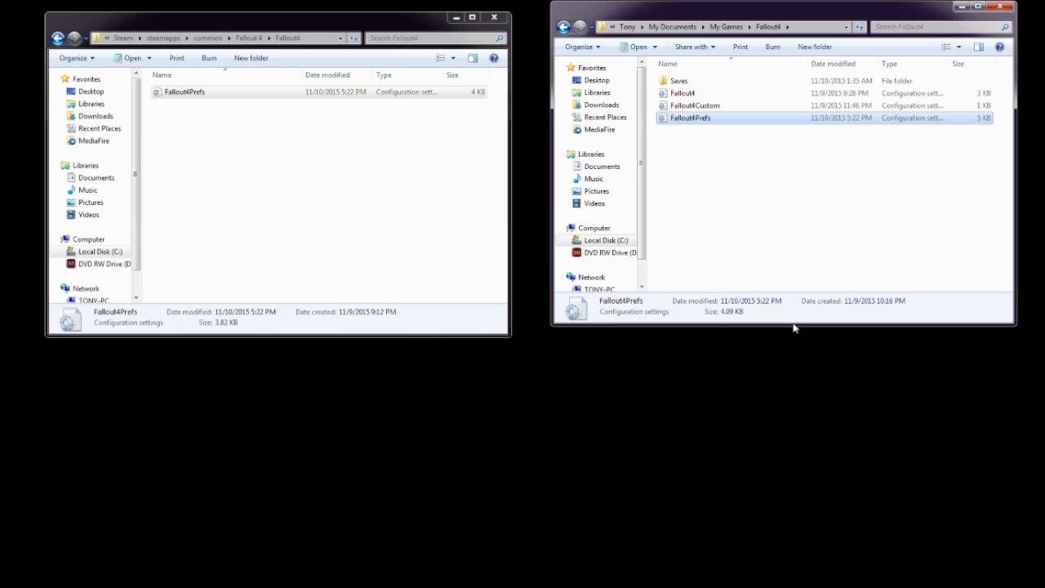
pyautogui.moveTo(760, 316)
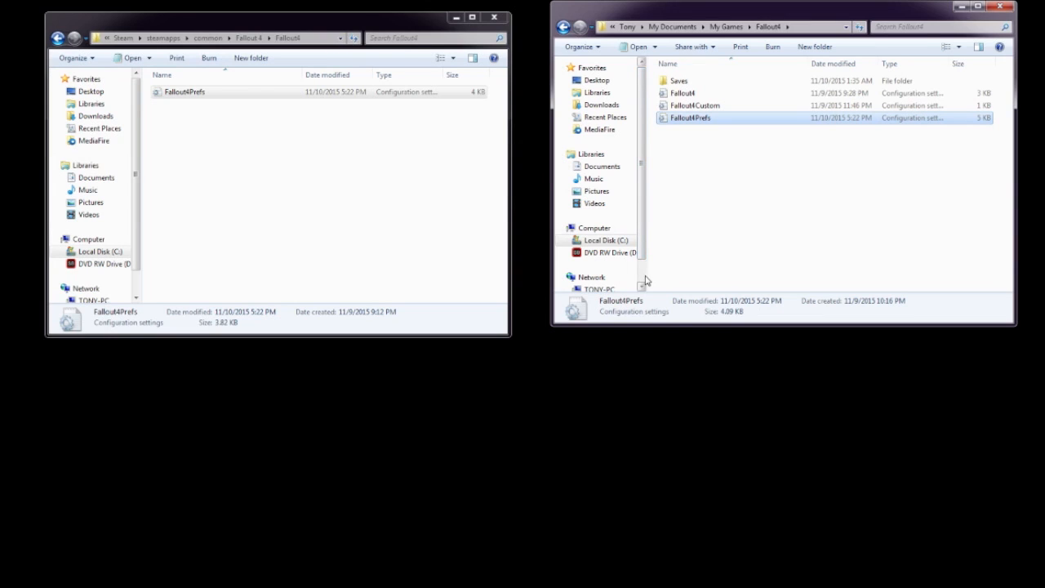
pyautogui.moveTo(663, 269)
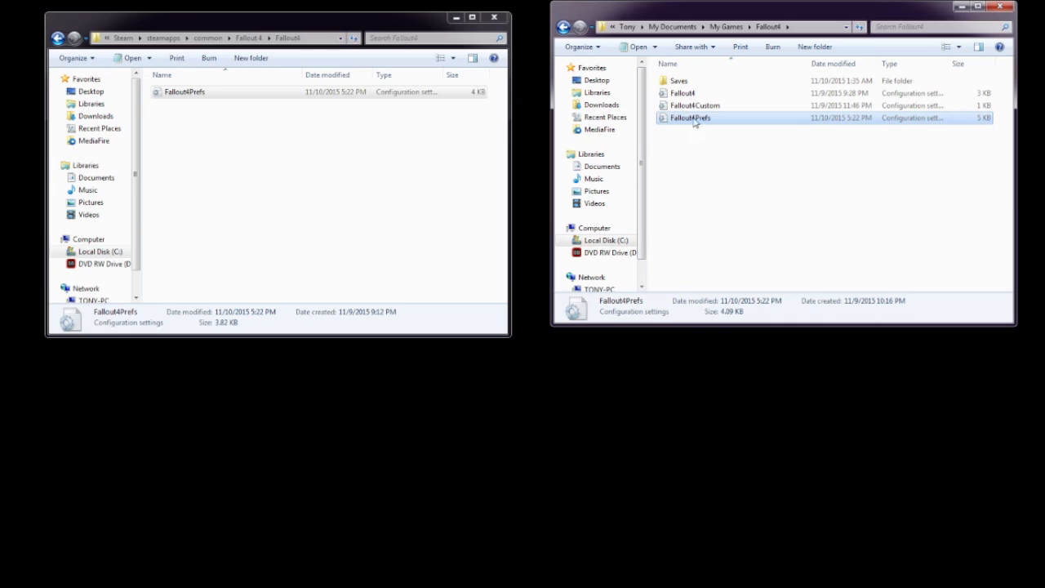
# - Reopen the My Games Fallout4Prefs in Notepad and scroll down through its settings
pyautogui.doubleClick(689, 118)
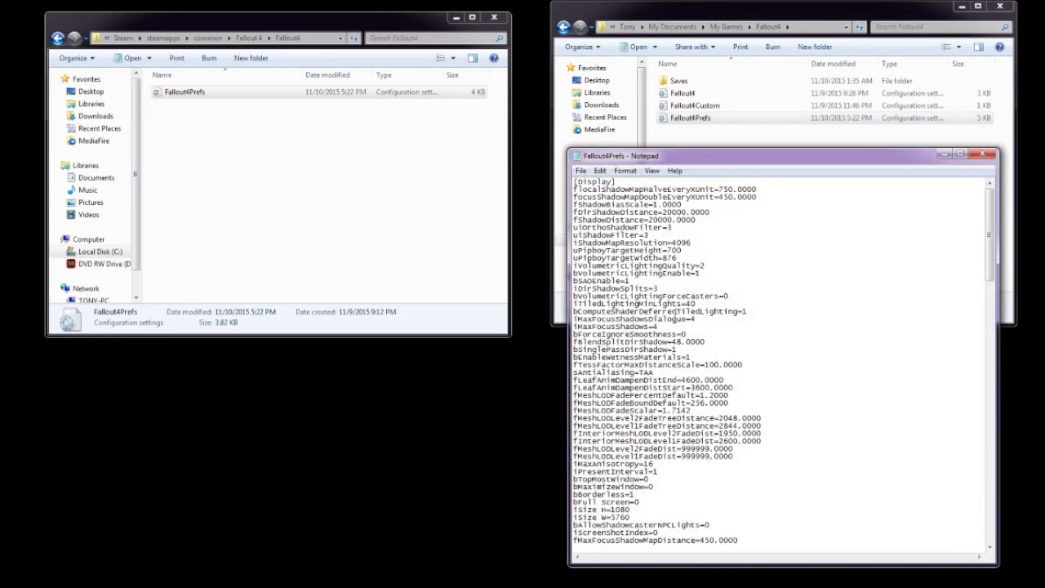
pyautogui.scroll(-3)
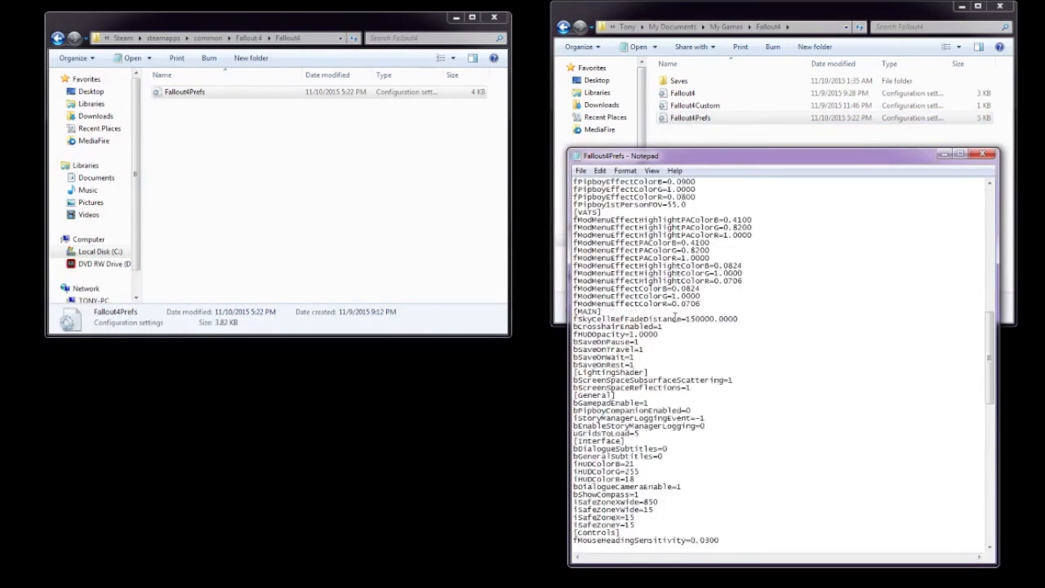
pyautogui.scroll(-3)
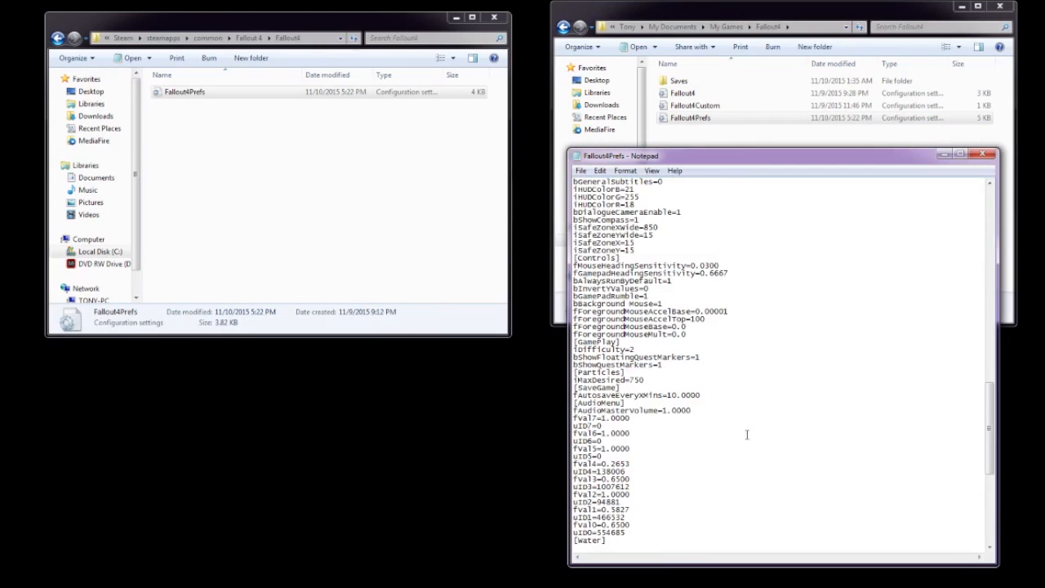
pyautogui.scroll(-3)
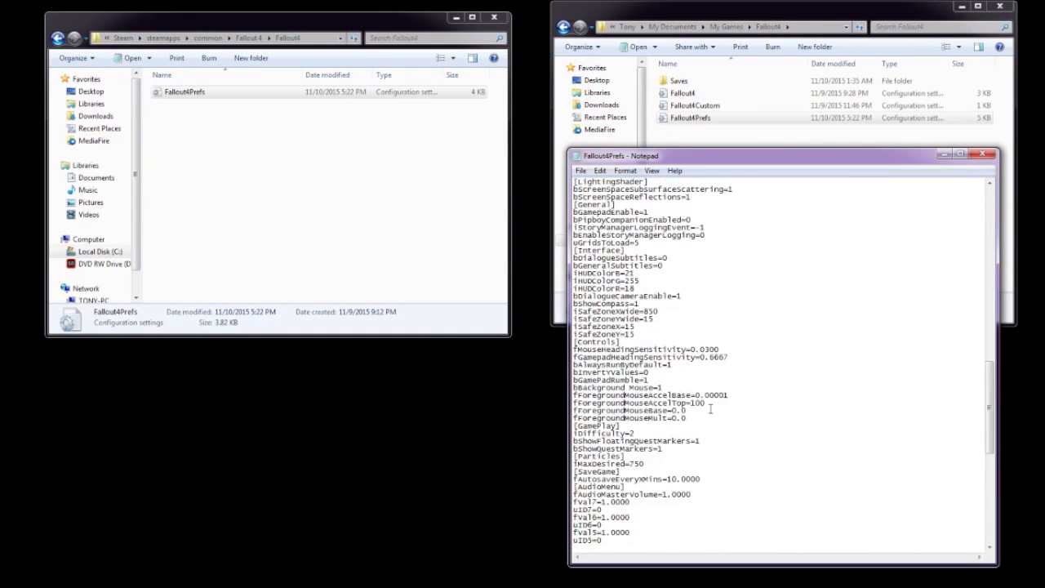
pyautogui.scroll(-3)
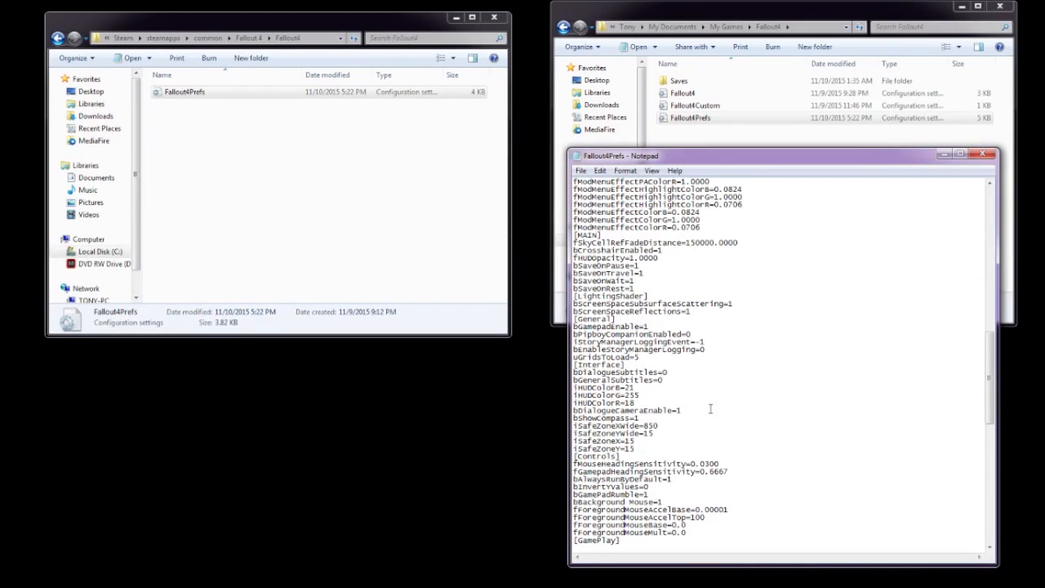
# - Highlight the four iSafeZone lines, then the four mesh LOD fade distance lines
pyautogui.moveTo(574, 425); pyautogui.dragTo(632, 448)
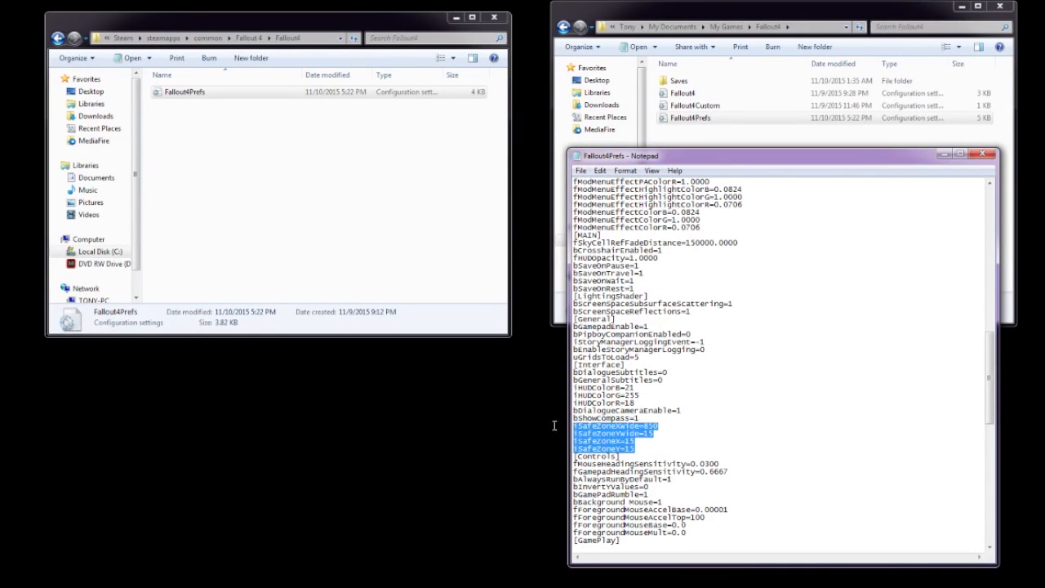
pyautogui.moveTo(785, 458)
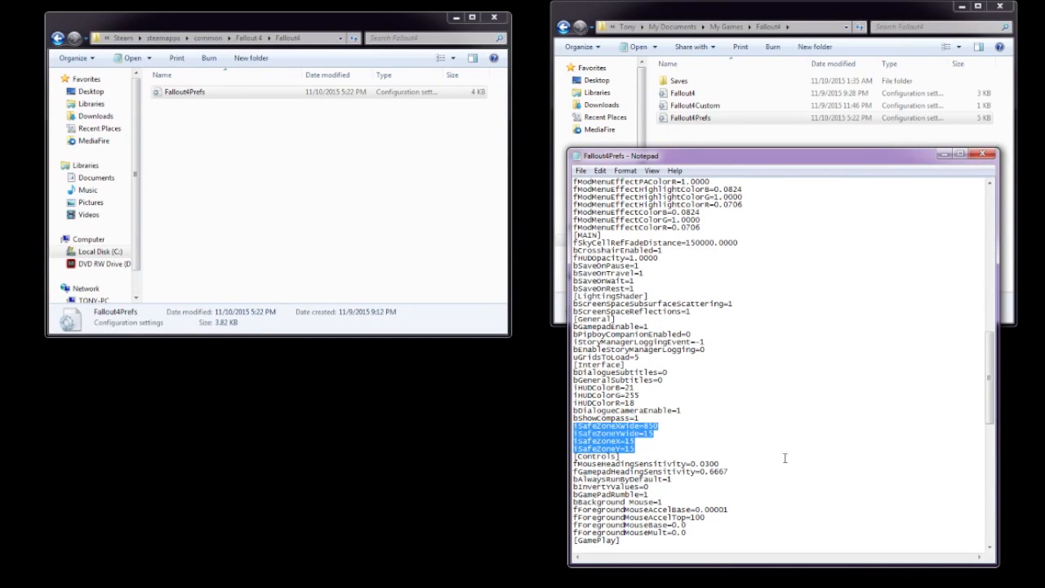
pyautogui.click(640, 448)
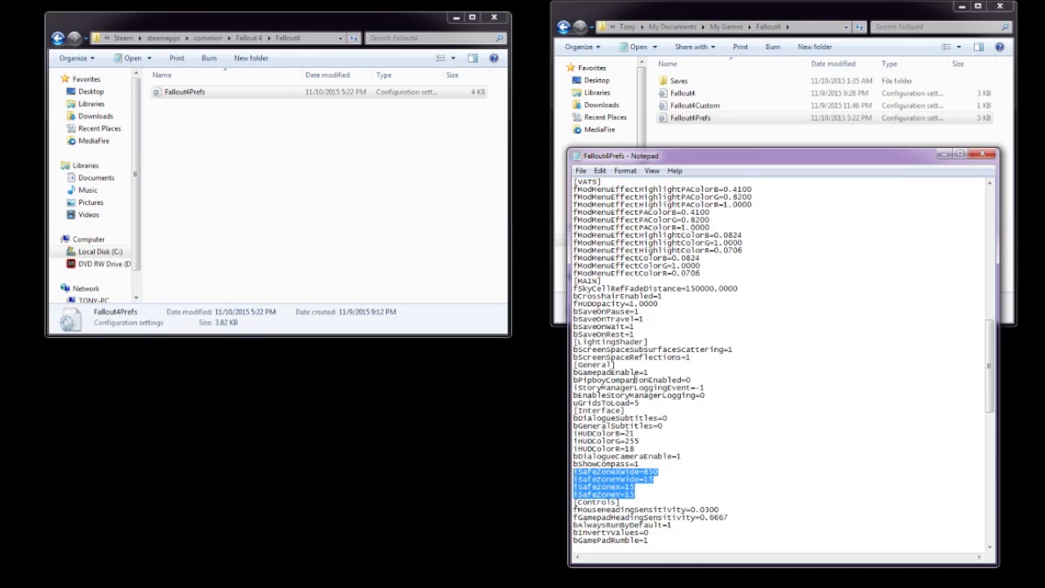
pyautogui.scroll(-3)
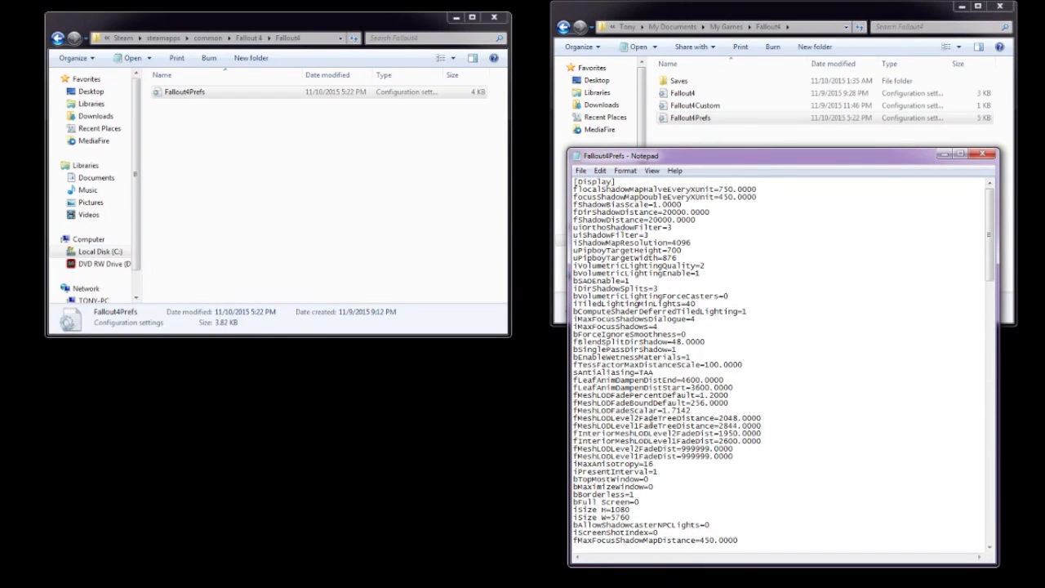
pyautogui.moveTo(574, 418); pyautogui.dragTo(757, 441)
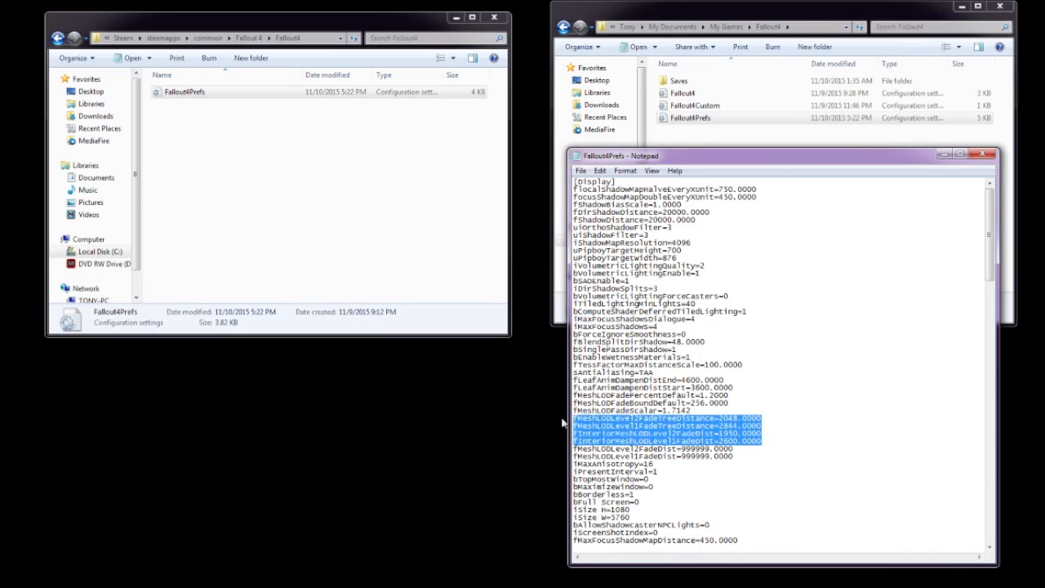